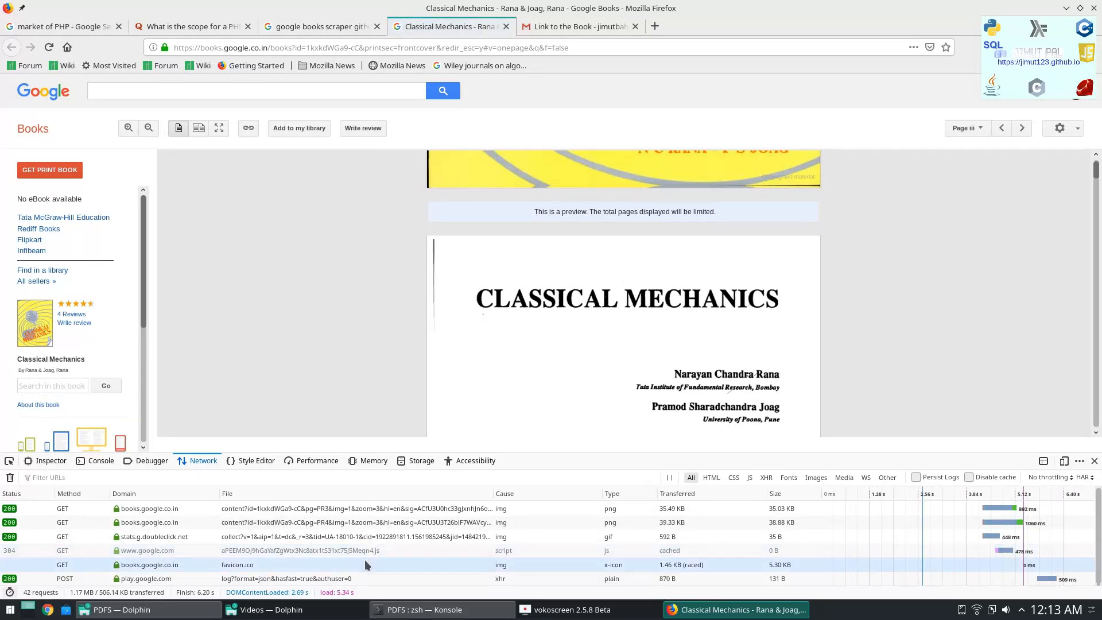
mouse_move(400, 522)
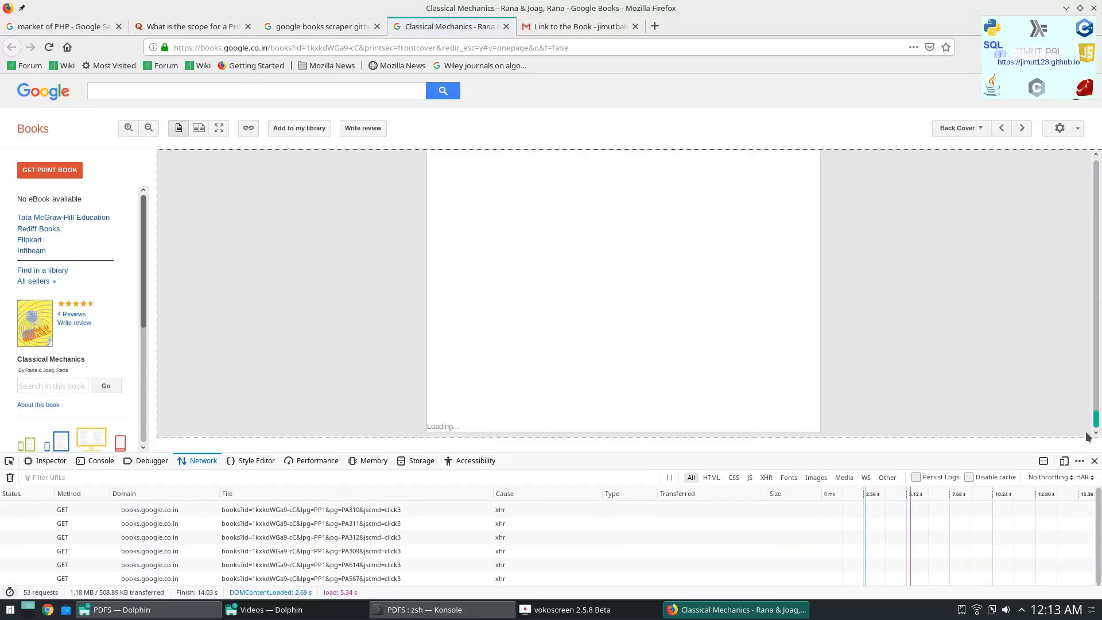
Step: Scroll the Classical Mechanics preview to page 424 and dismiss the request's context menu
scroll(down, 3)
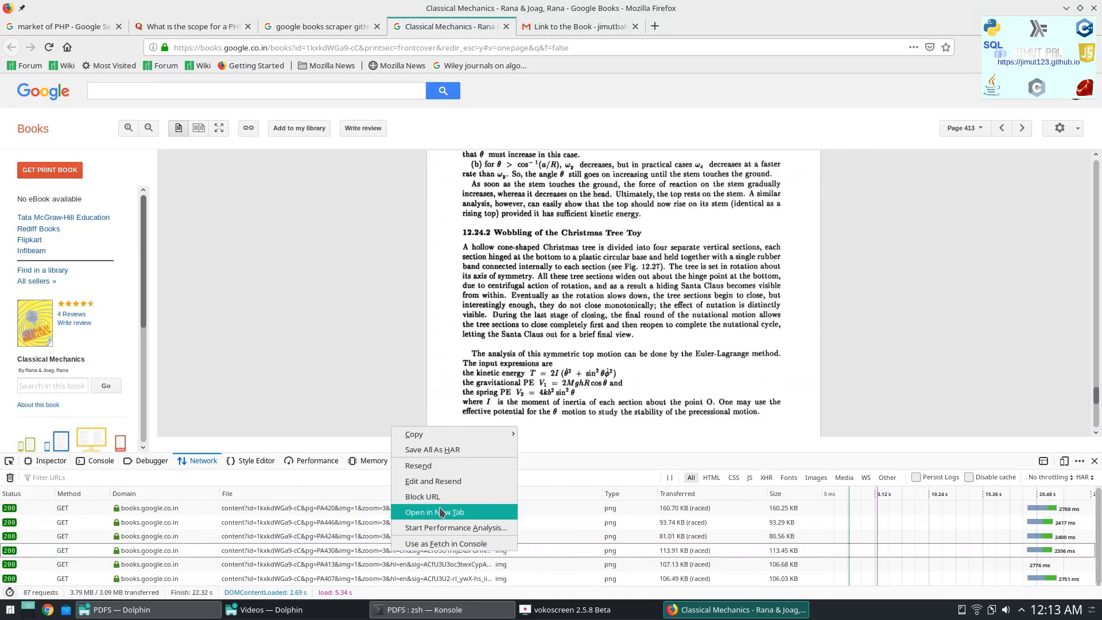
click(434, 511)
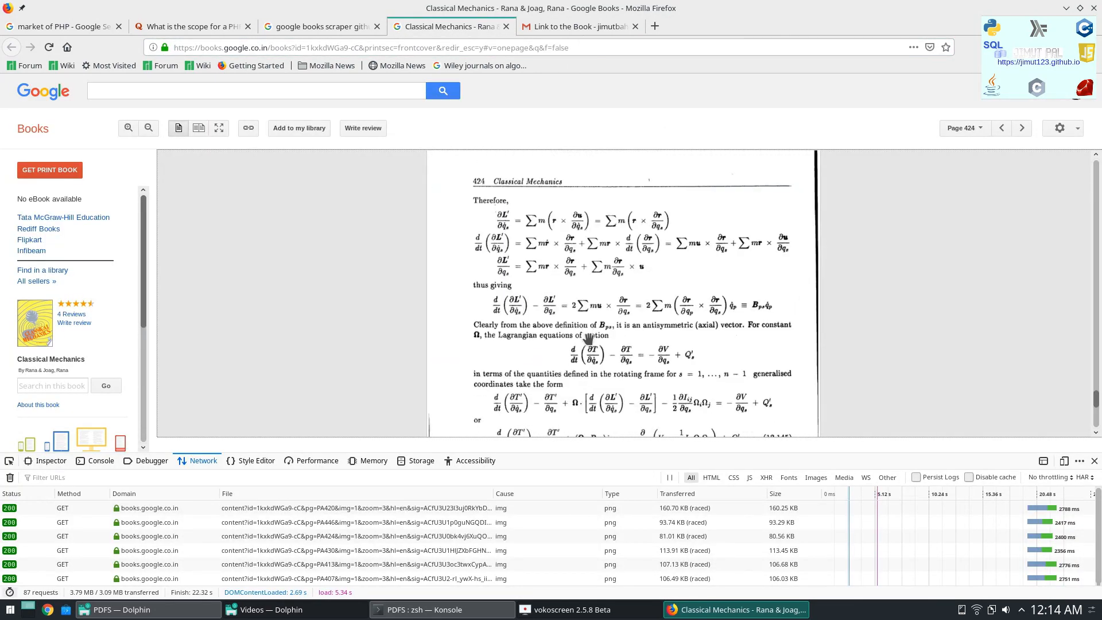
Step: Open the Ask Ubuntu Google Books downloader question from the search results and scroll its answers
click(320, 26)
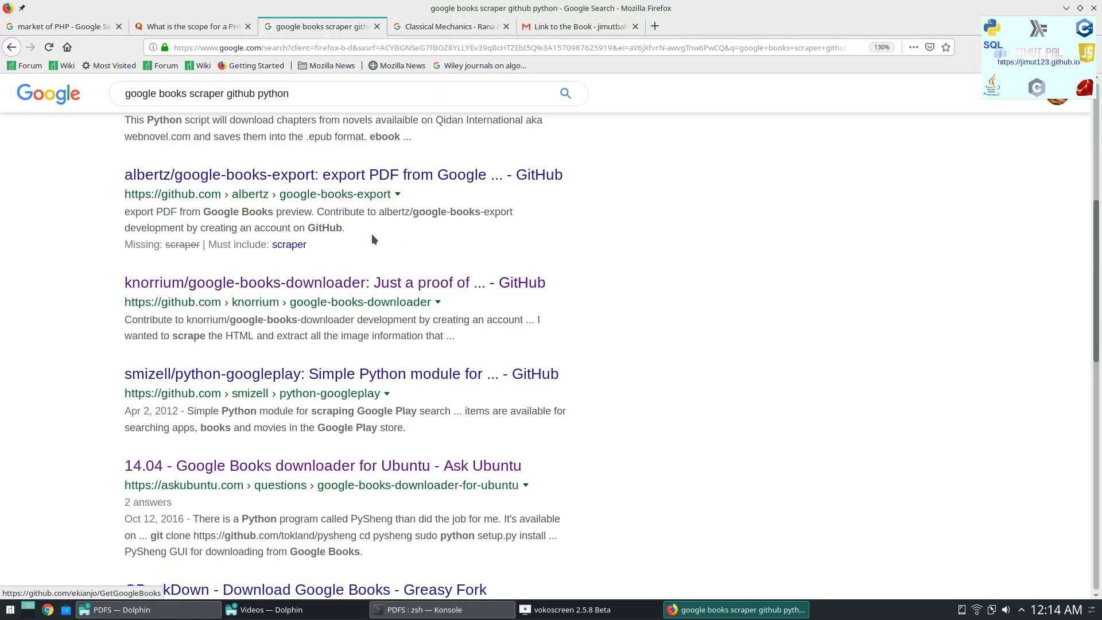
click(322, 466)
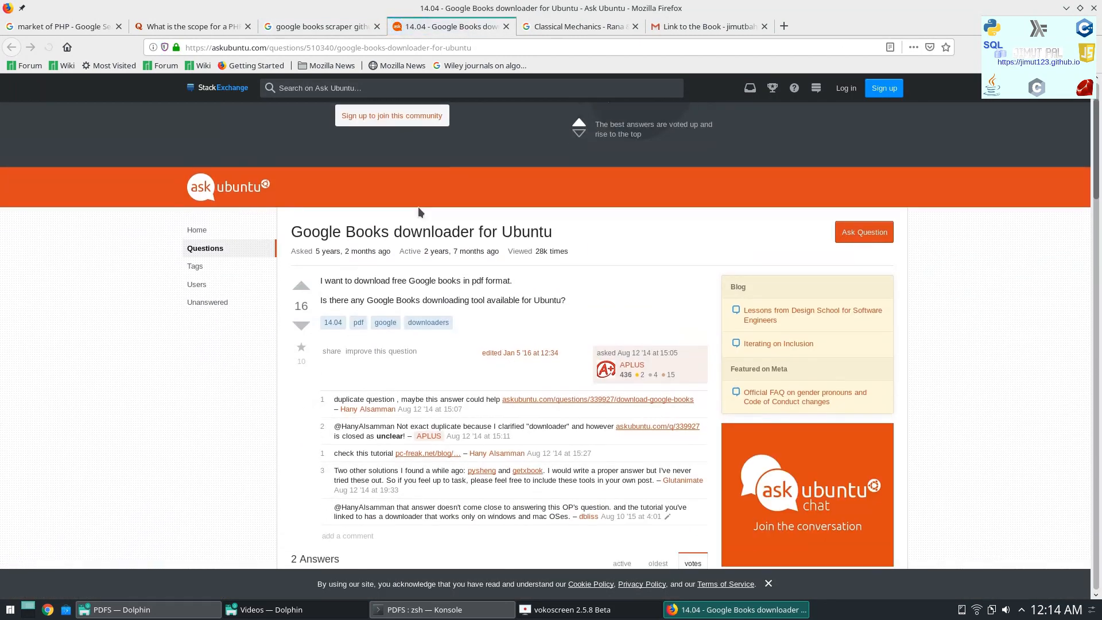
scroll(down, 3)
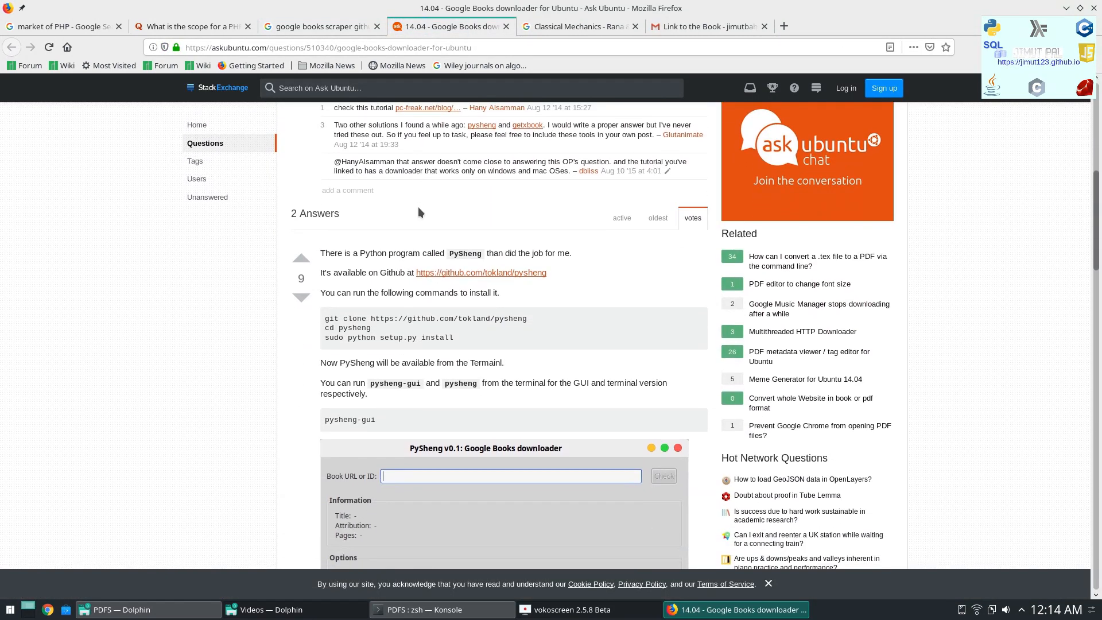
scroll(down, 3)
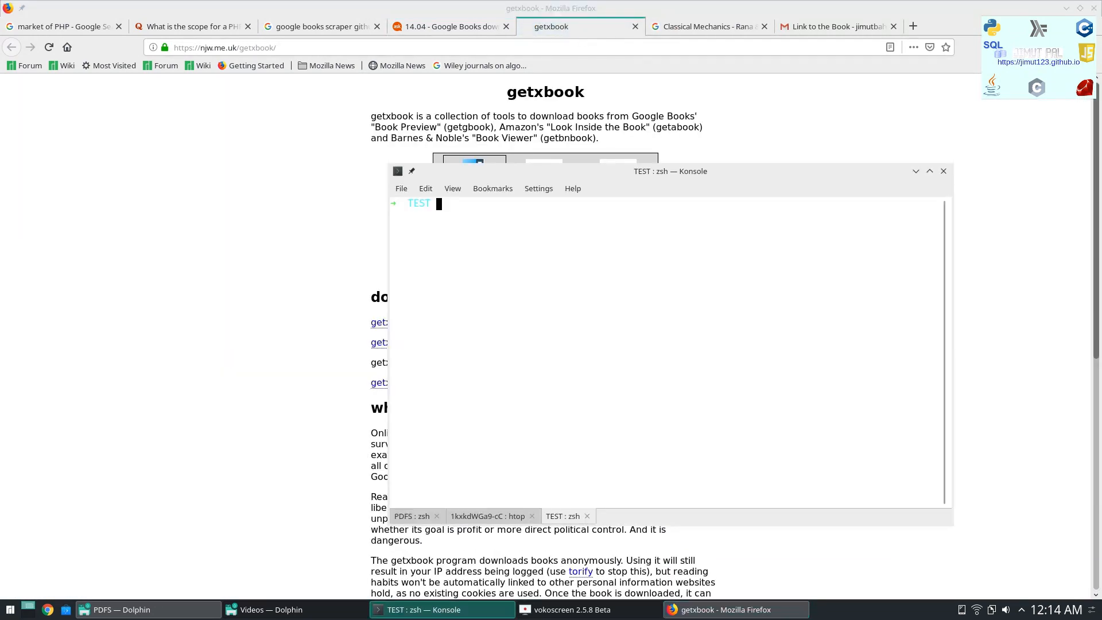
Step: Search the AUR for getxbook with yay and answer N to the install prompt
text(yay -Ss getxbook)
text(yay -S getxbook)
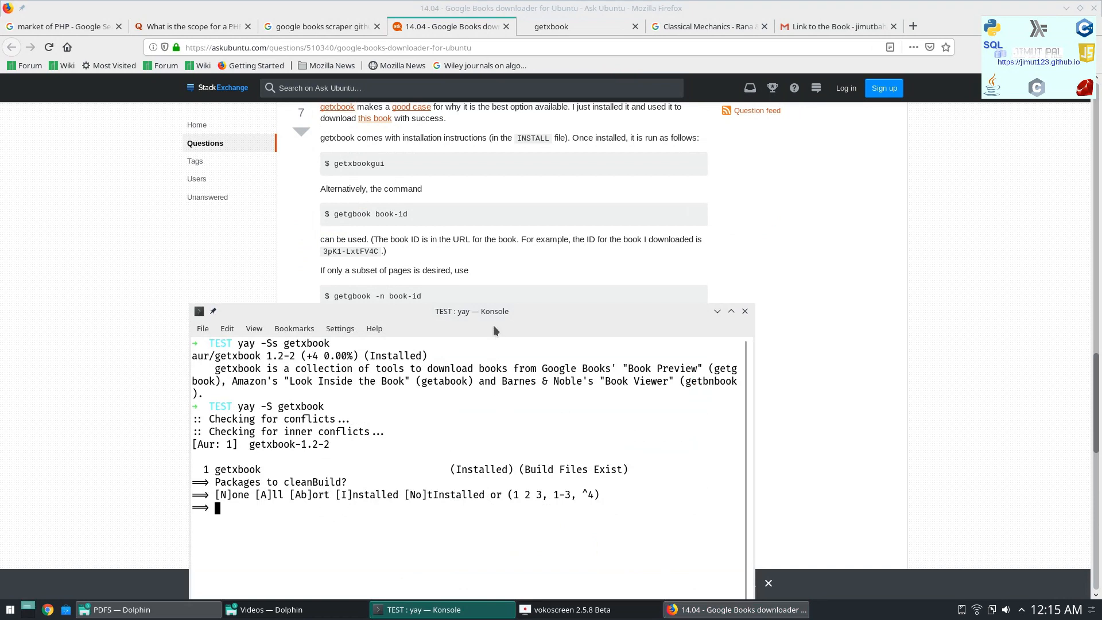
text(N)
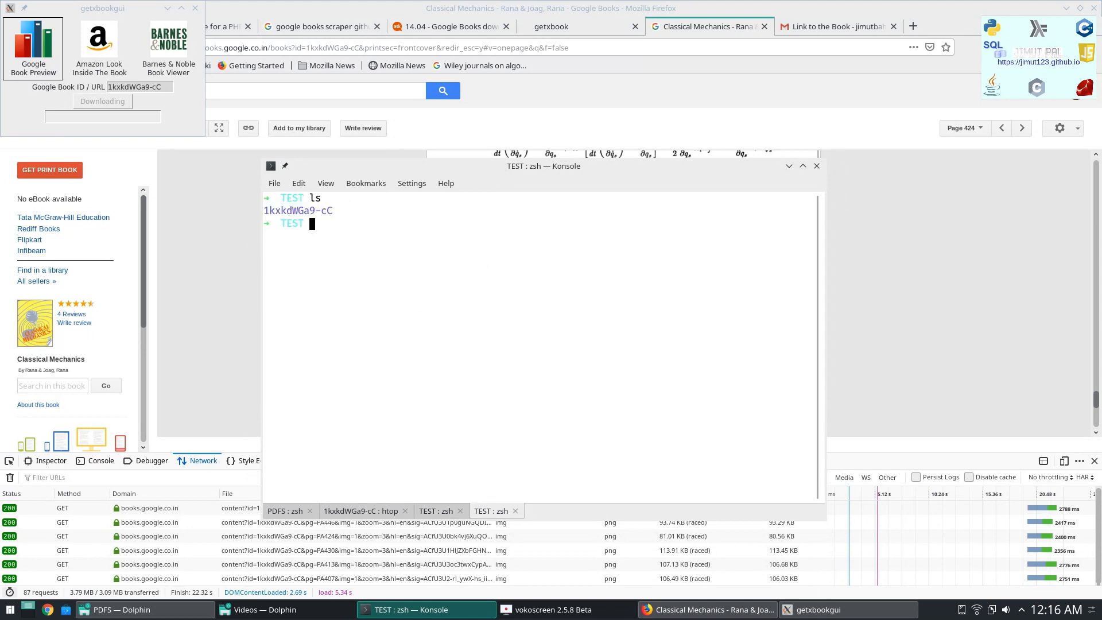
Step: Change into the 1kxkdWGa9-cC folder holding the downloaded page images
text(cd 1kxkdWGa9-cC)
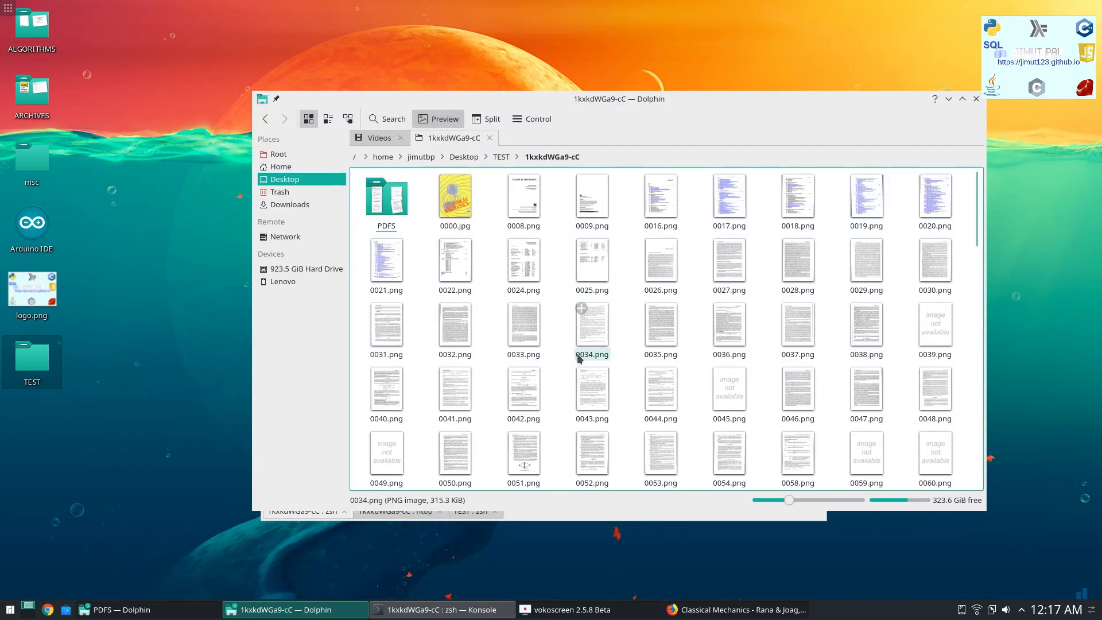
Step: Maximize the Dolphin window showing the book folder
click(735, 609)
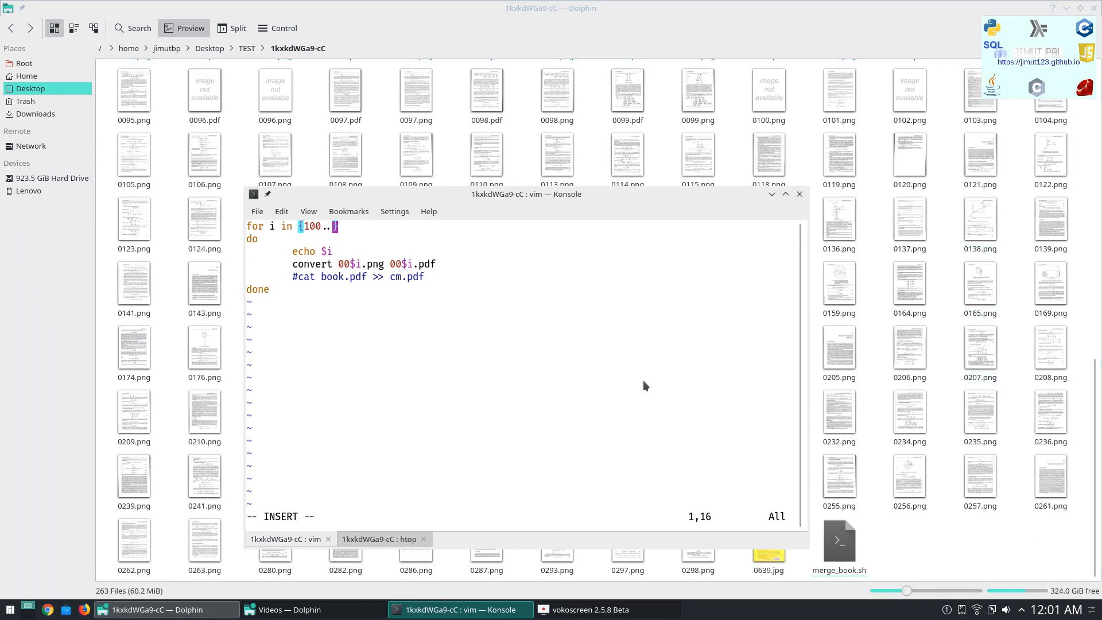
Step: Edit the merge_book.sh loop range to 650 and run the script again
text(650)
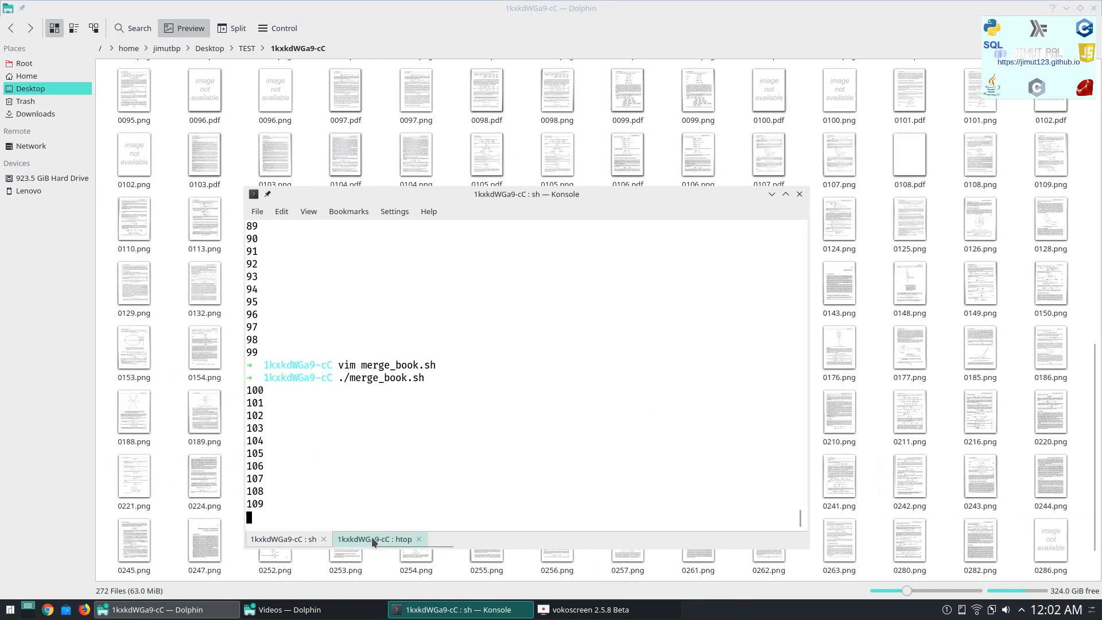
Step: Check the conversion progress in the htop tab
click(374, 539)
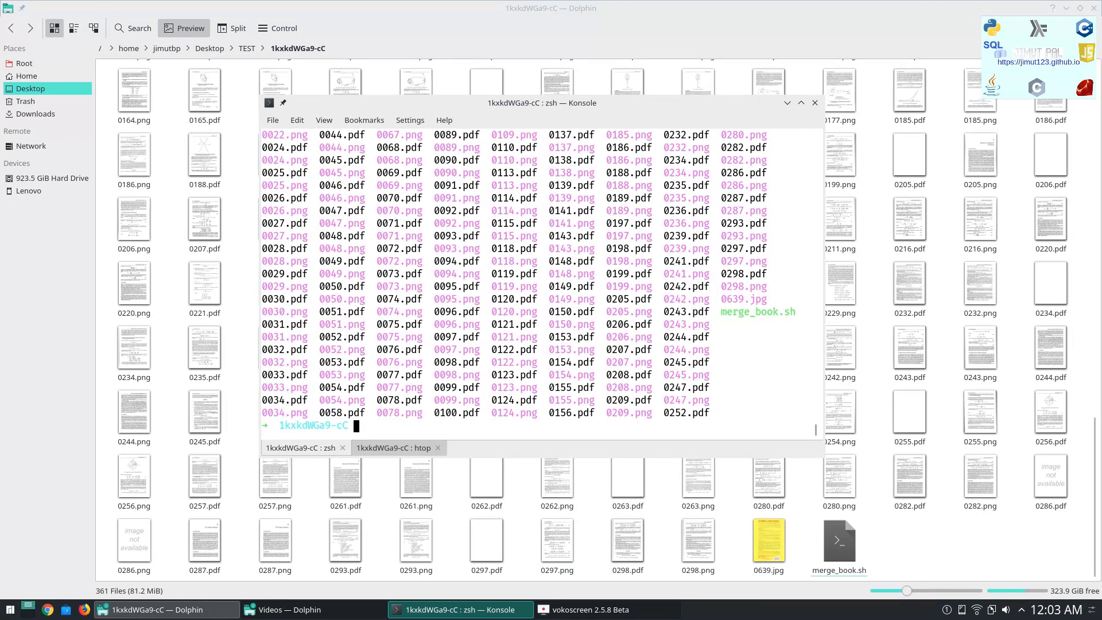
Step: Make a PDFS folder and list the book folder's contents
text(mkdir PDFS)
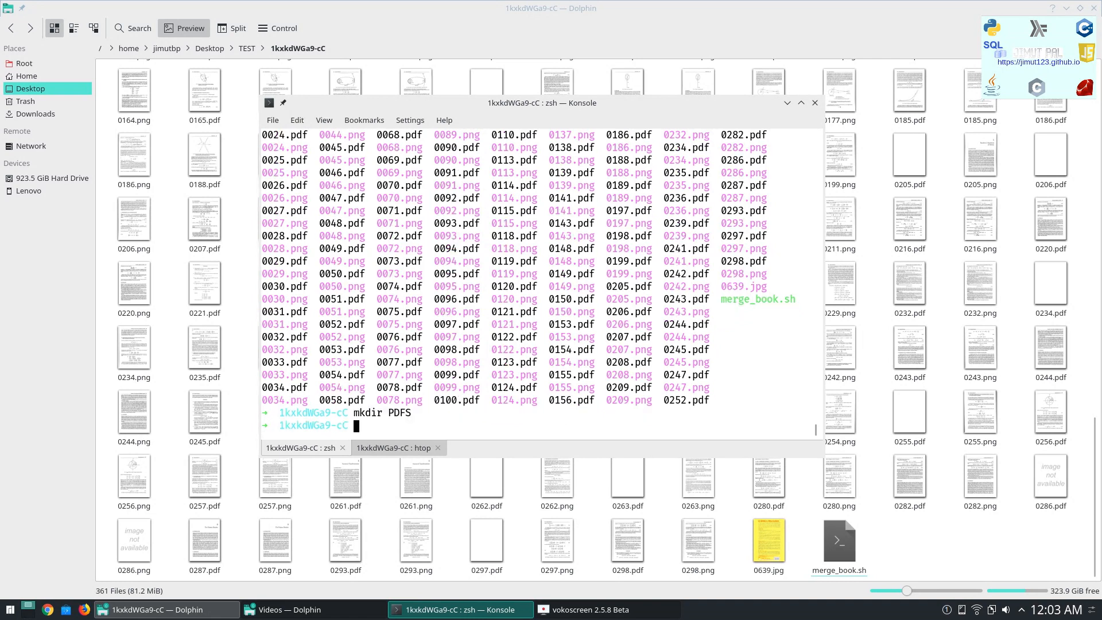
text(mv *)
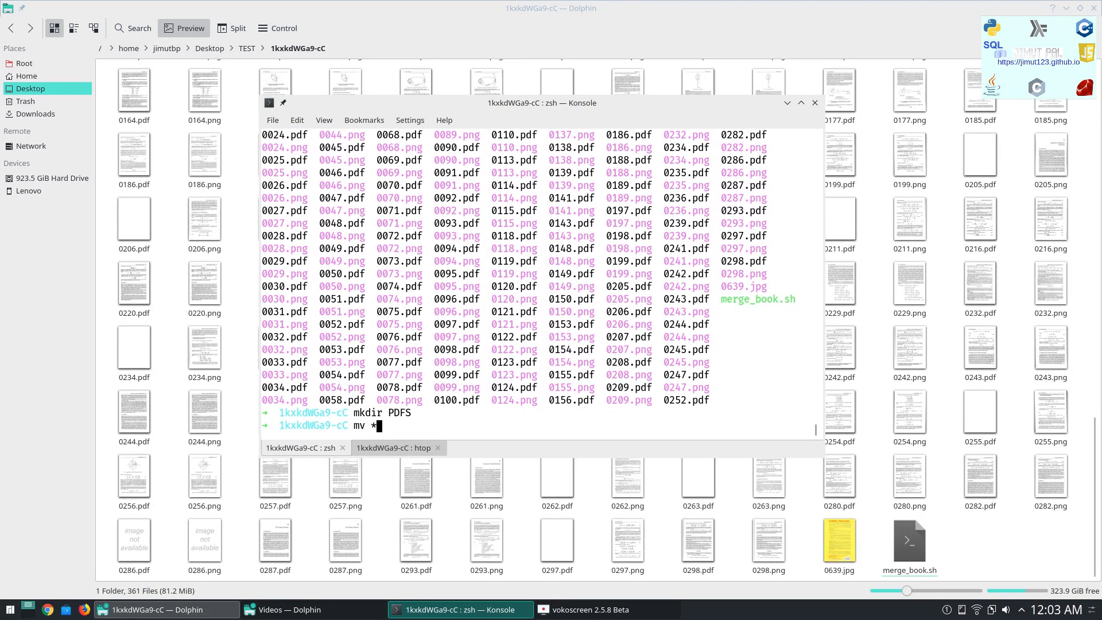
text(.pdf)
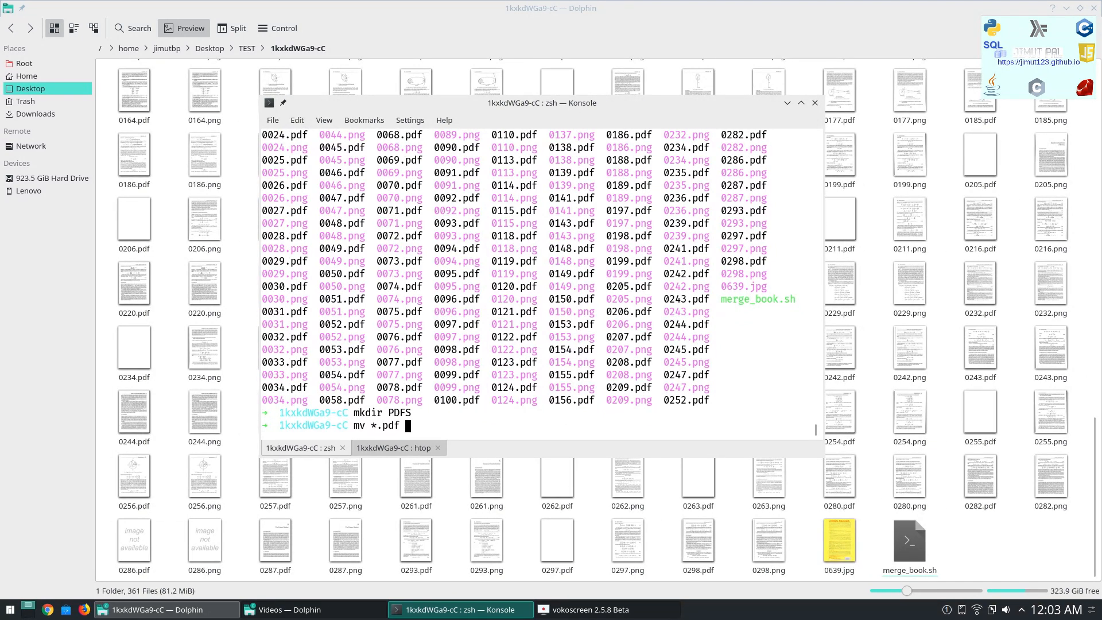
text(PDFS)
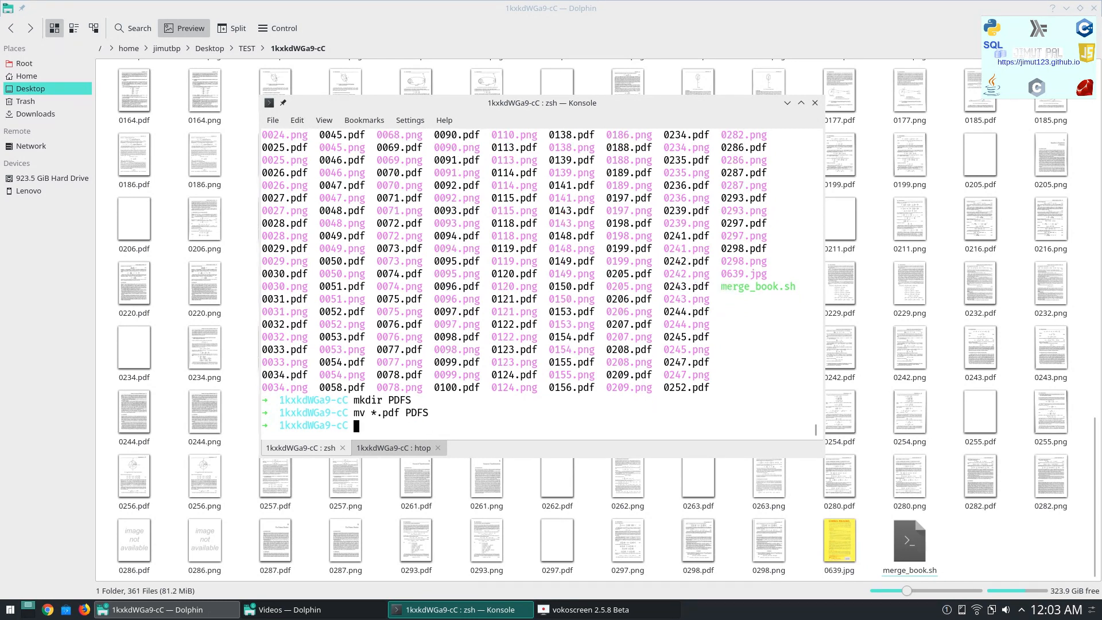
text(ls)
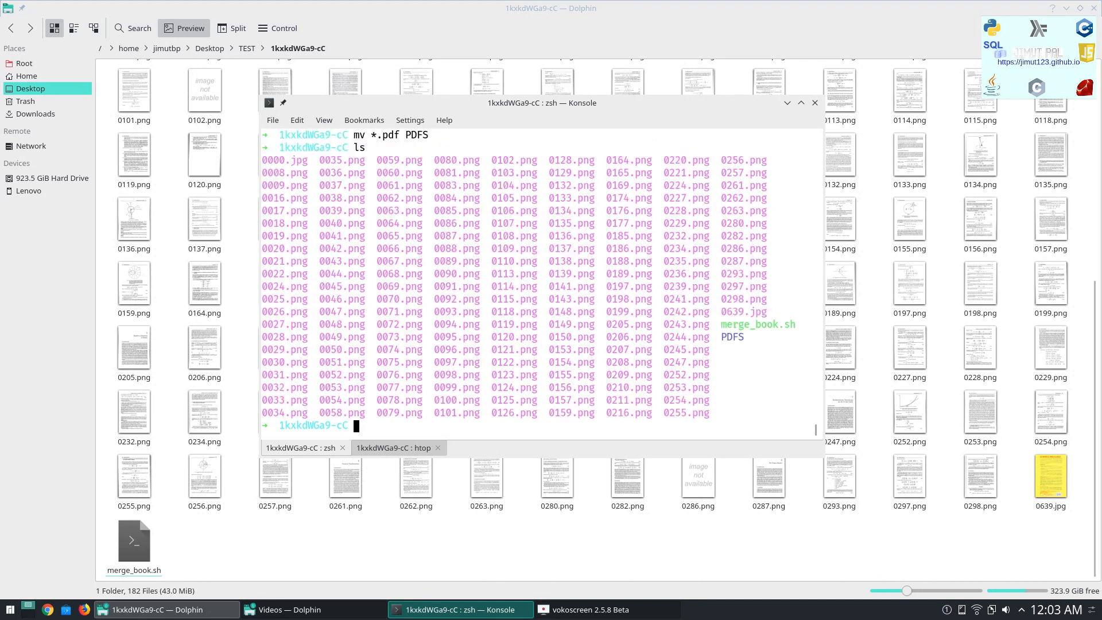
text(cd)
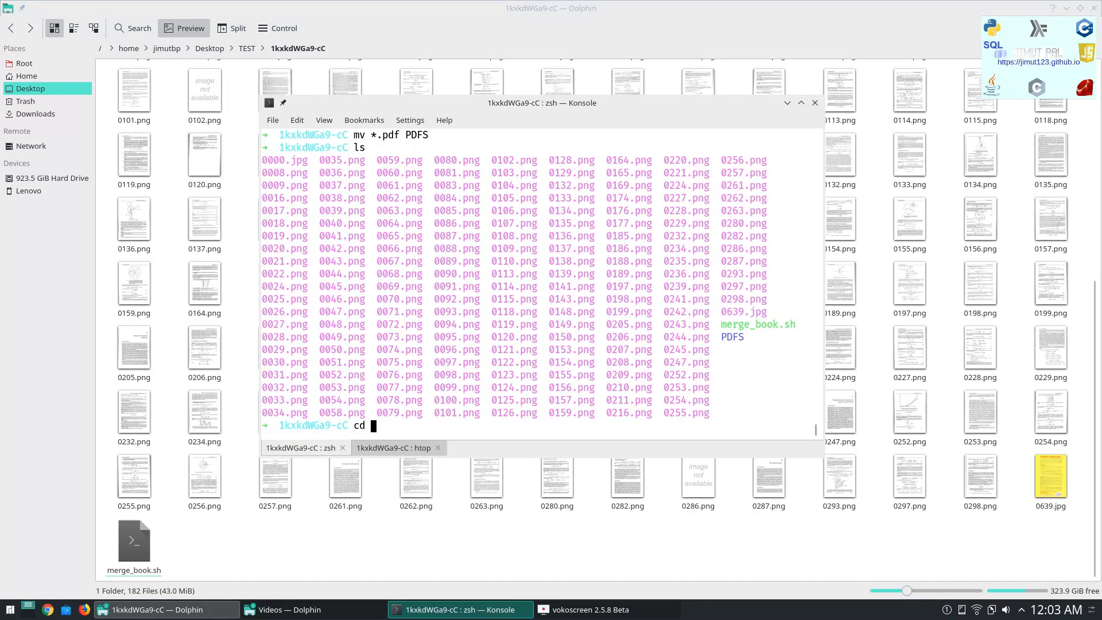
Step: Convert JPG pages 0000 and 0639 to PDF, then move all PDFs into PDFS
text(convert)
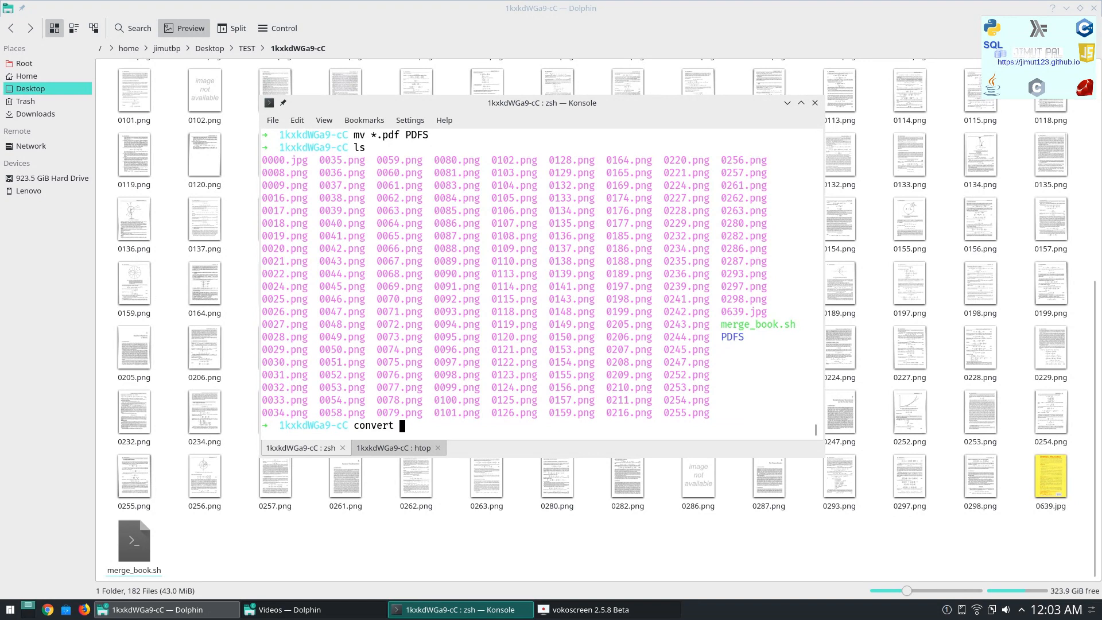
text(000)
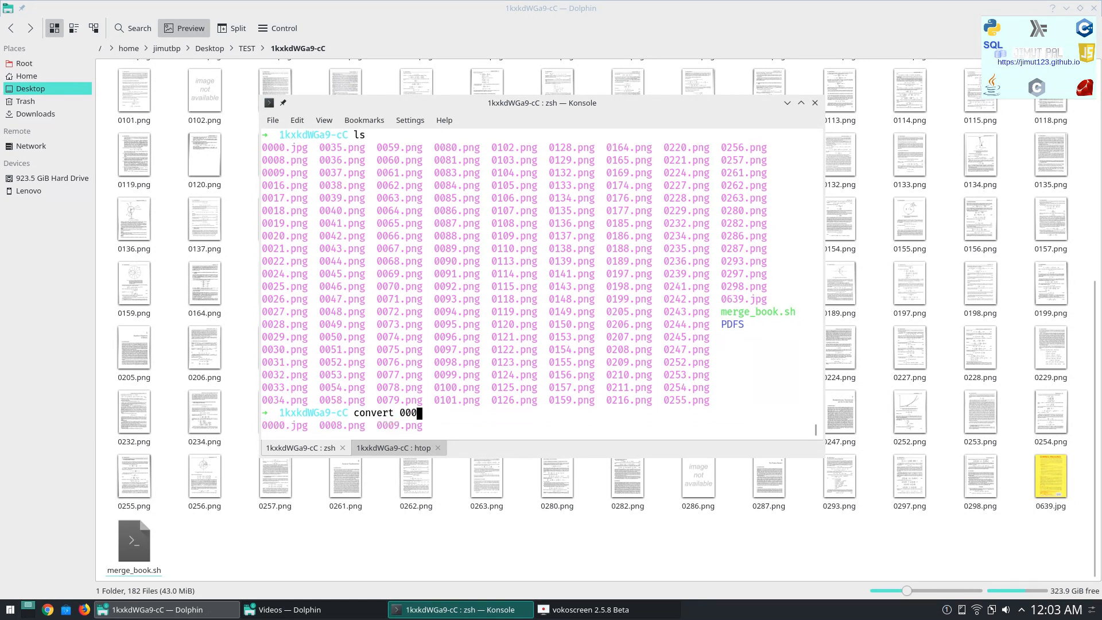
key(Tab)
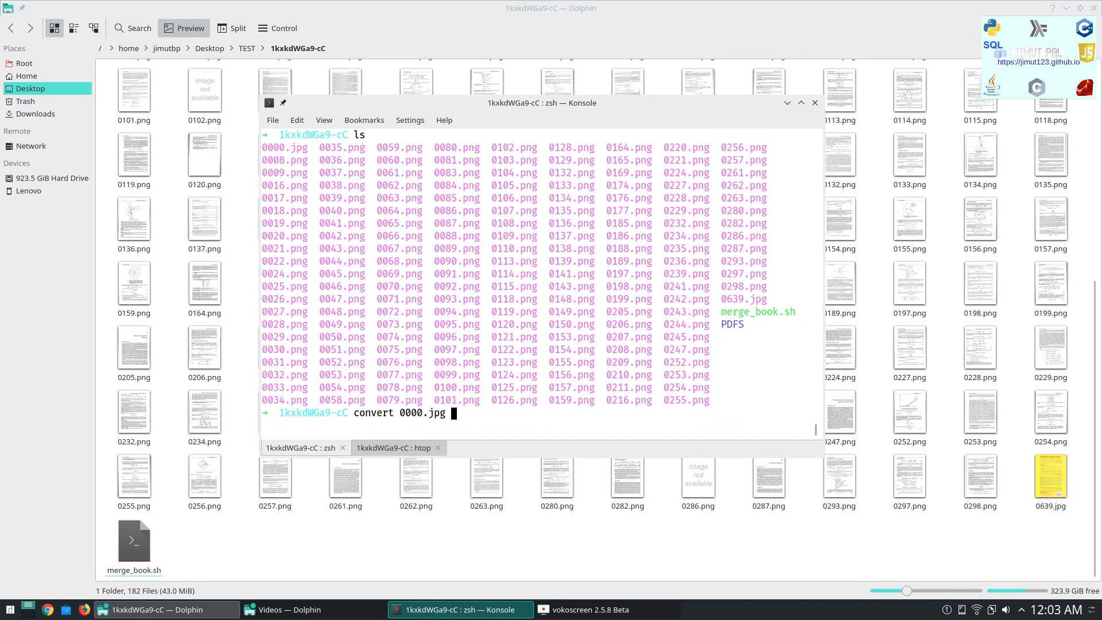
text(000)
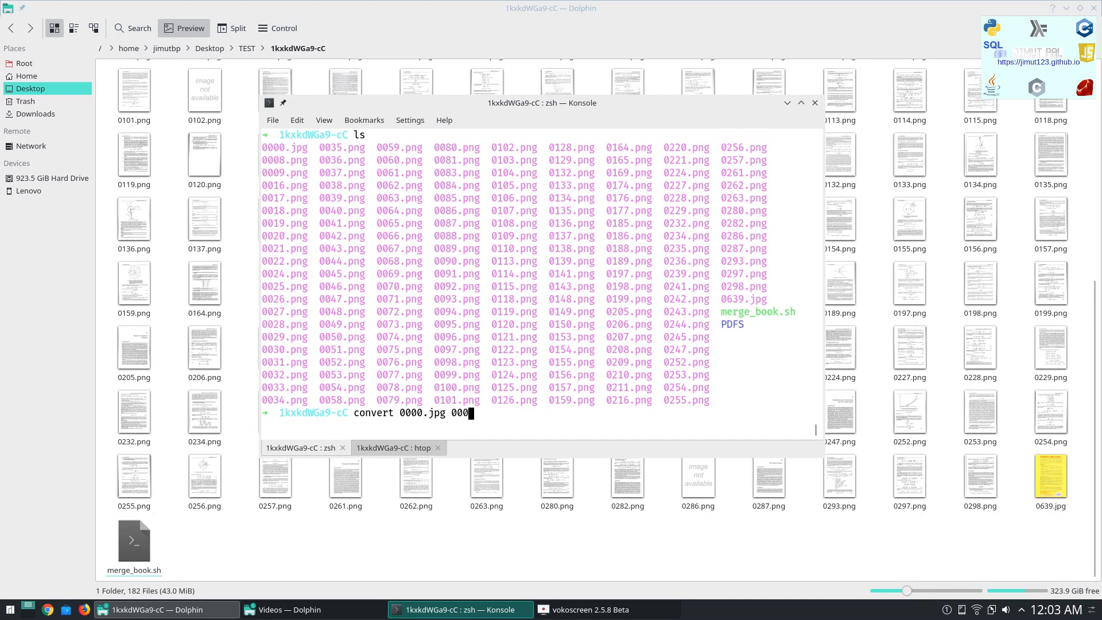
text(0)
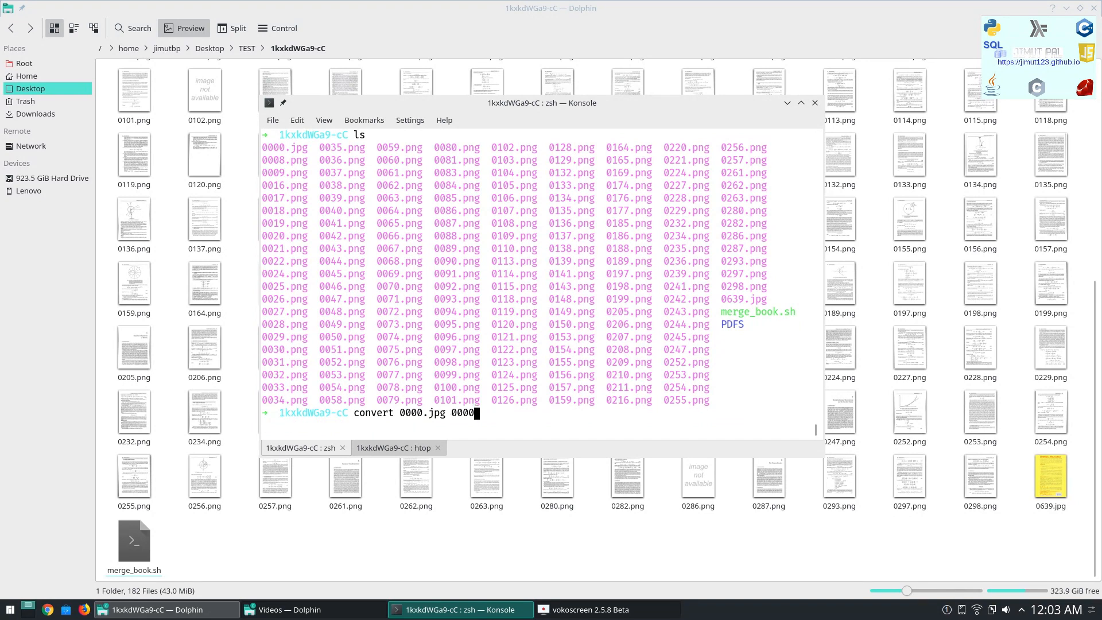
text(.pdf)
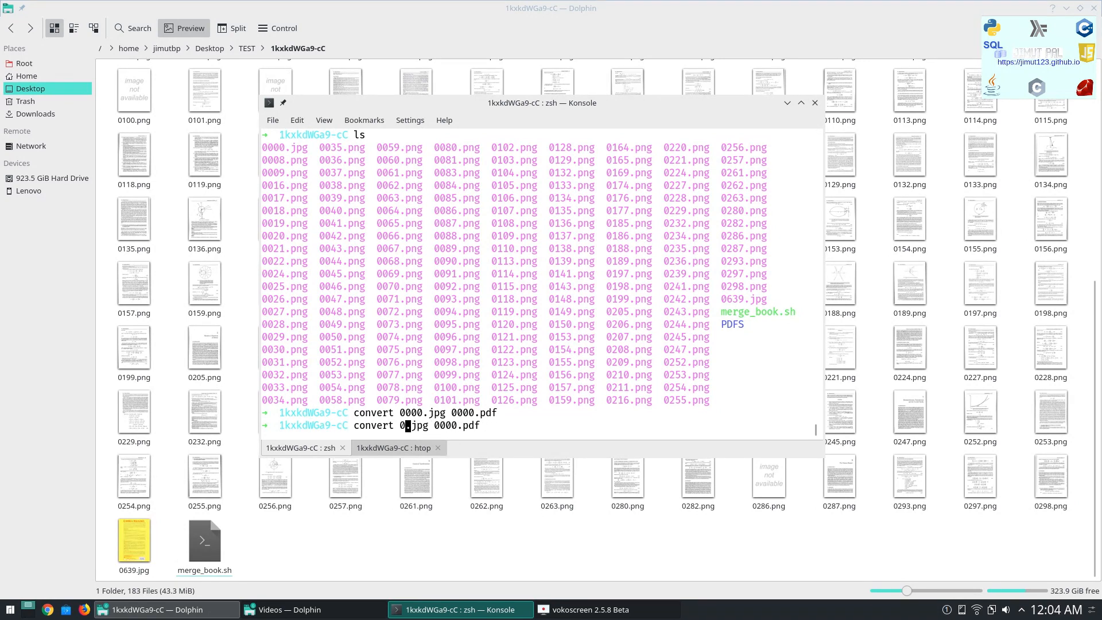
text(639)
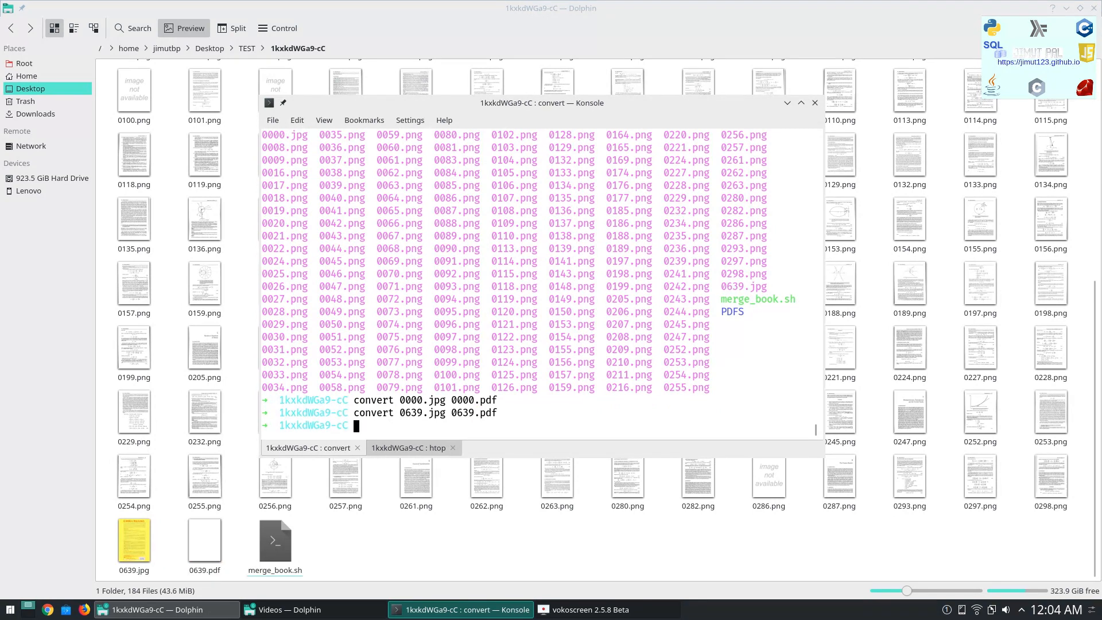
text(mv *.pdf PDFS)
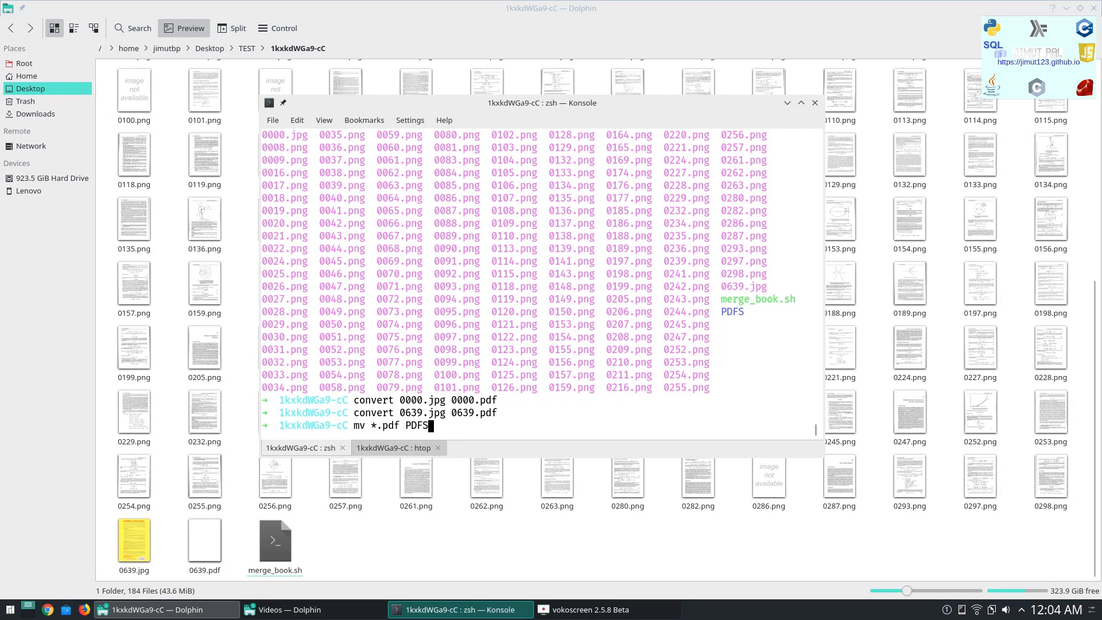
key(Return)
text(ls)
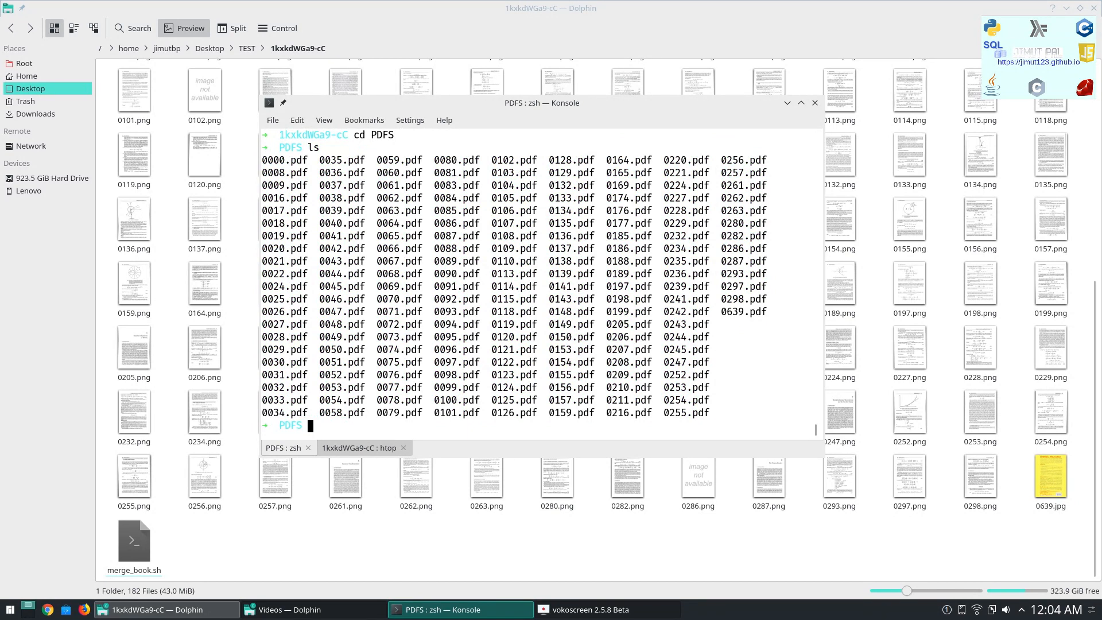
Step: Run 'convert *.pdf book_cm.pdf' and hit ImageMagick's security policy error
text(convert *)
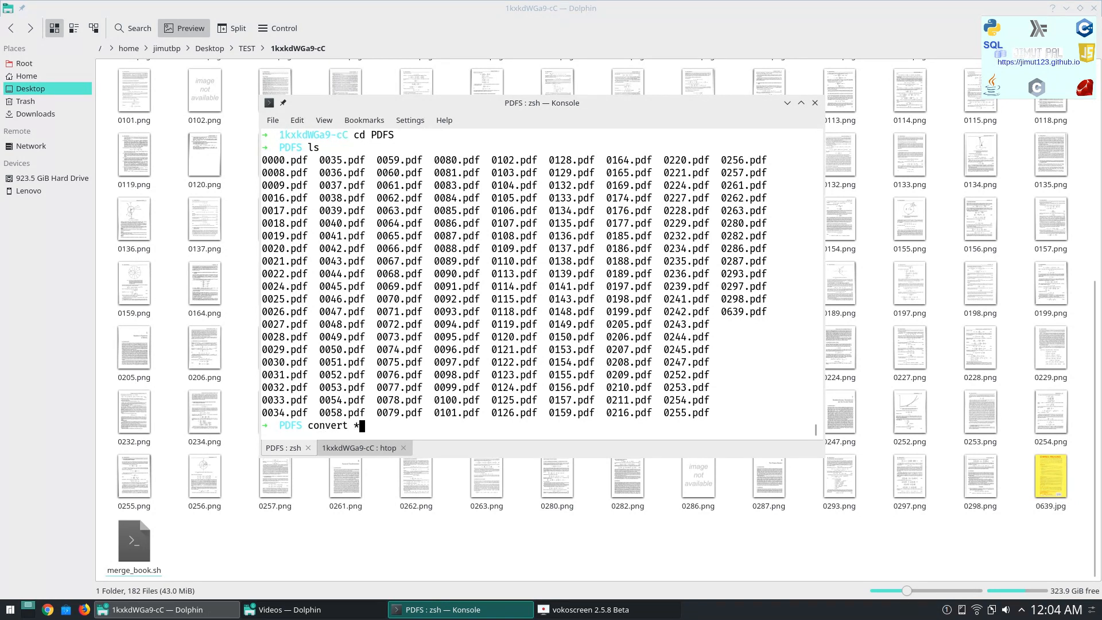
text(.pdf)
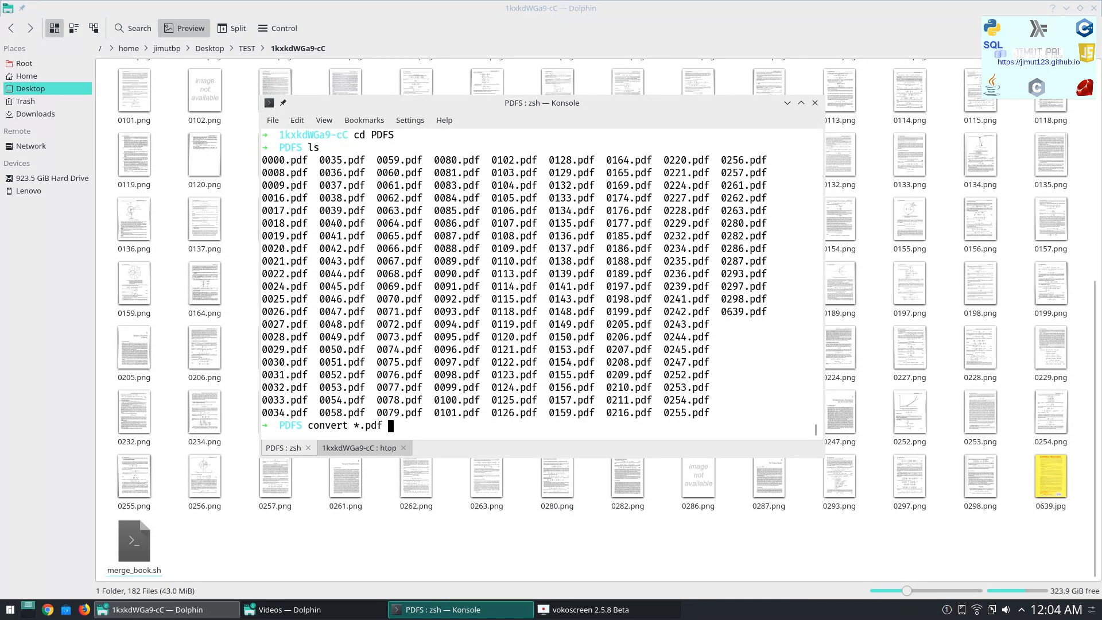
text(book_cm.pdf)
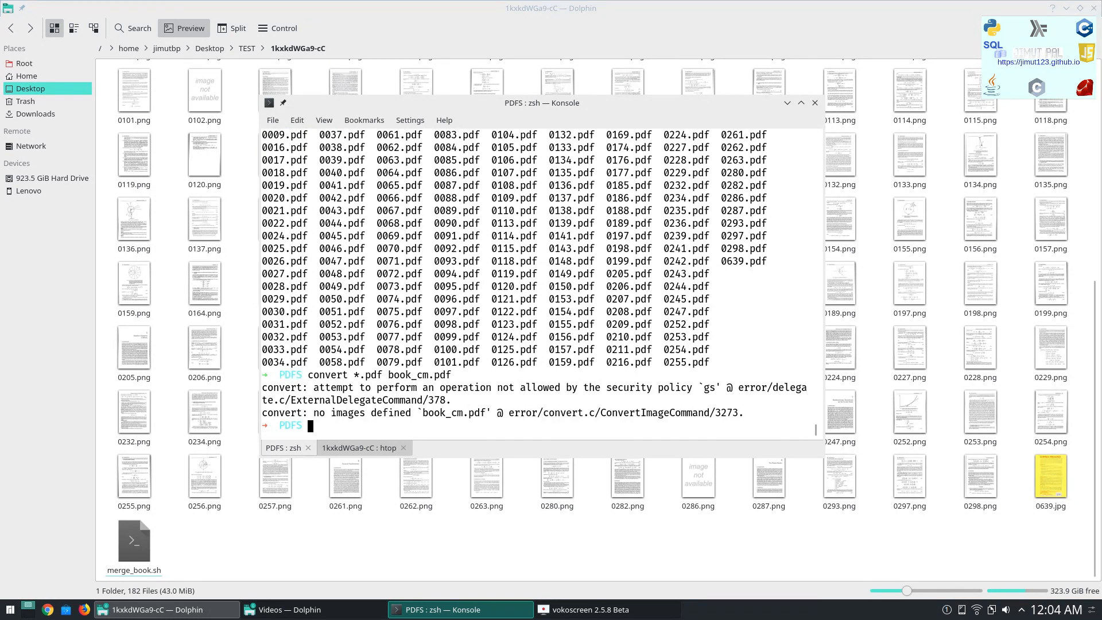
mouse_move(472, 395)
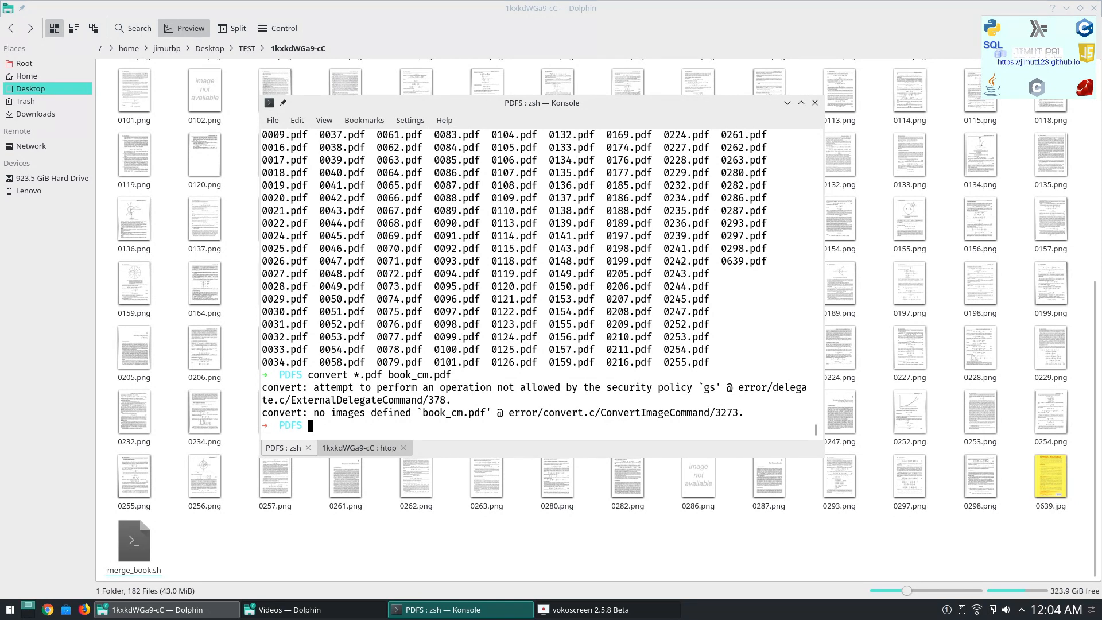
mouse_move(488, 362)
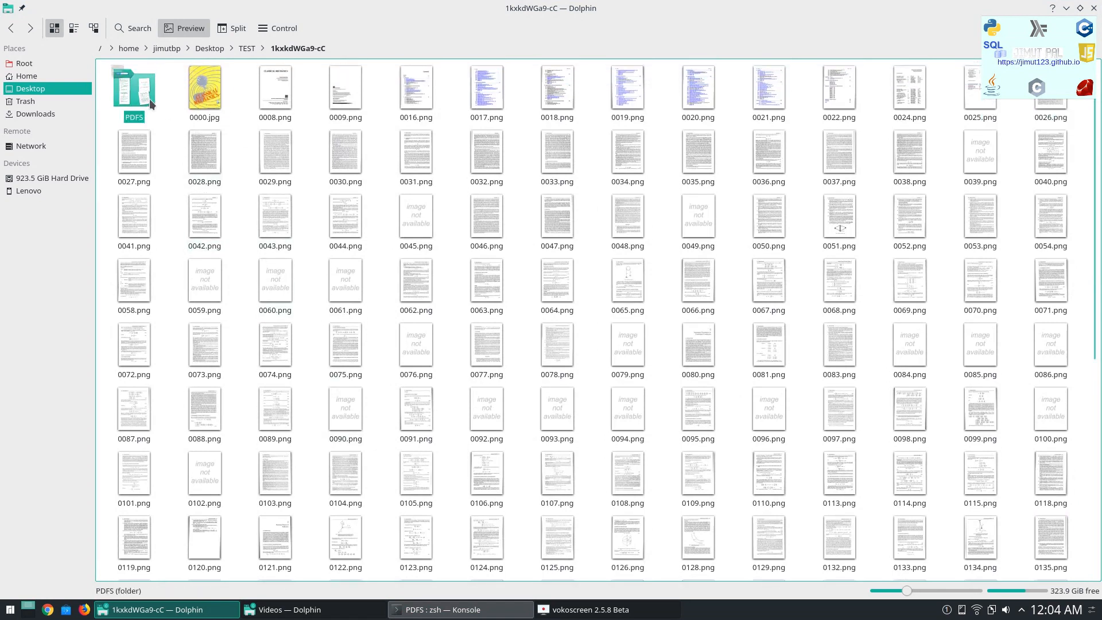
Step: Open the PDFS folder in Dolphin and scroll through its 181 page PDFs
double_click(133, 87)
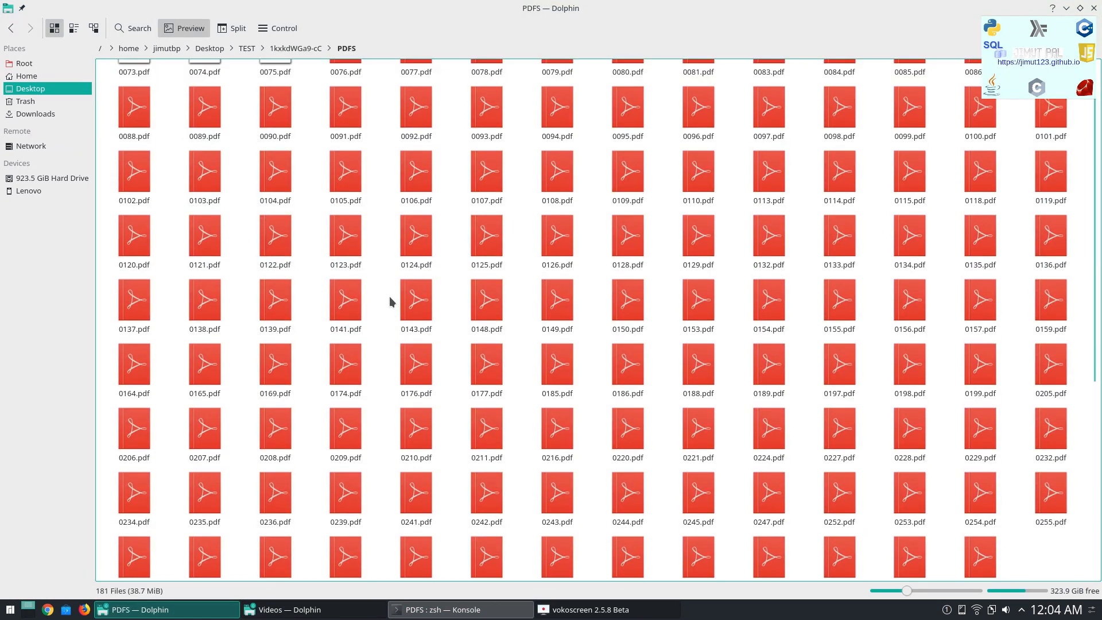
scroll(up, 3)
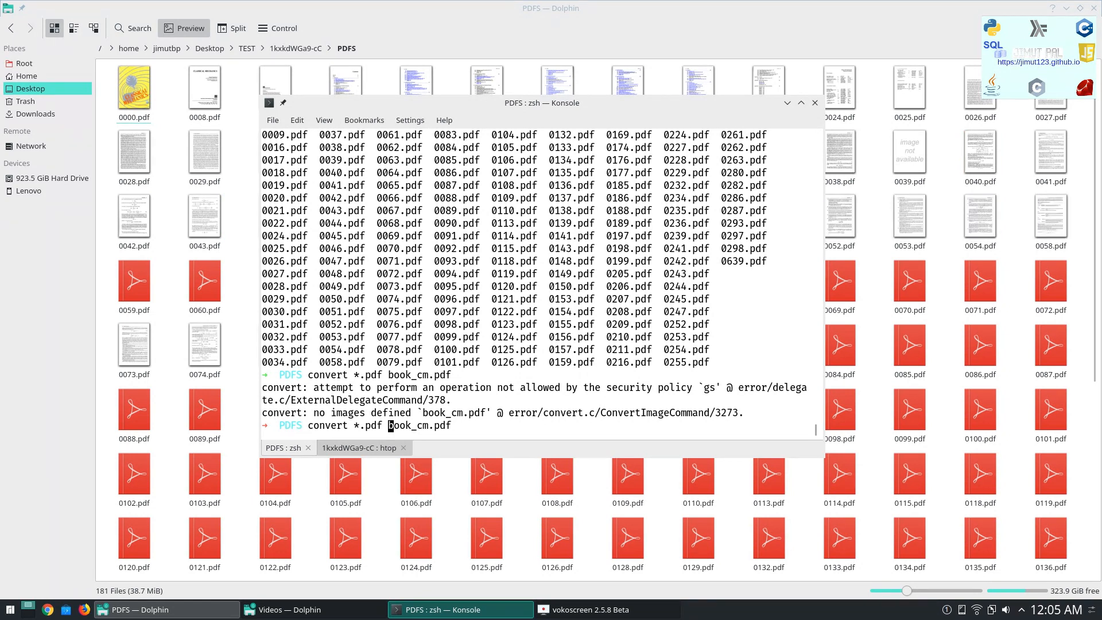
Step: Rerun the merge, then concatenate all page PDFs into book_cm.pdf with cat
key(Return)
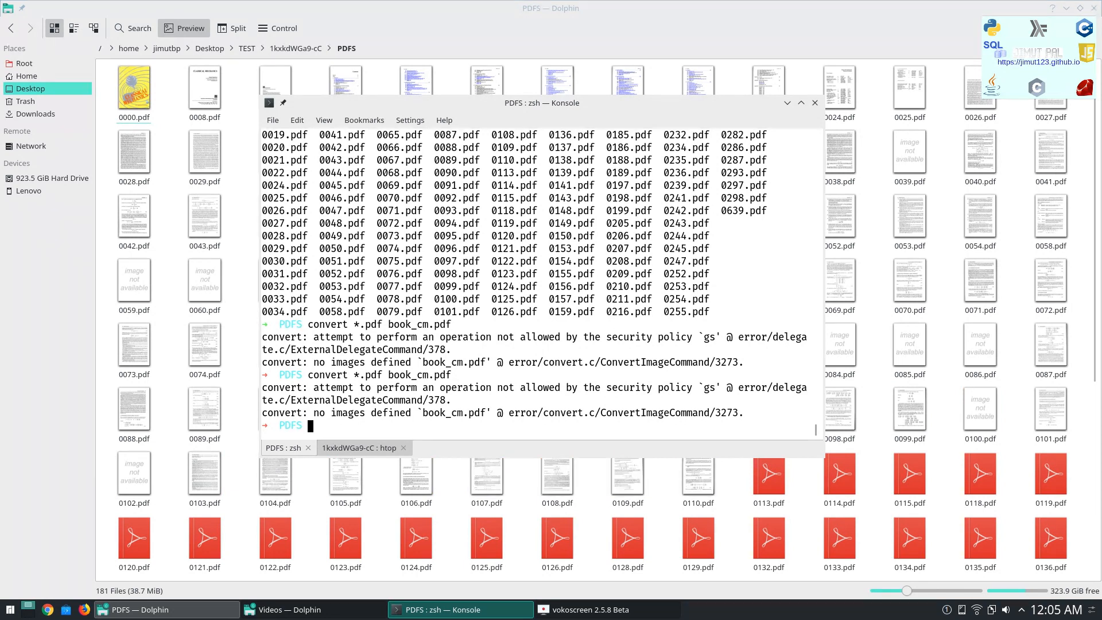
text(cat)
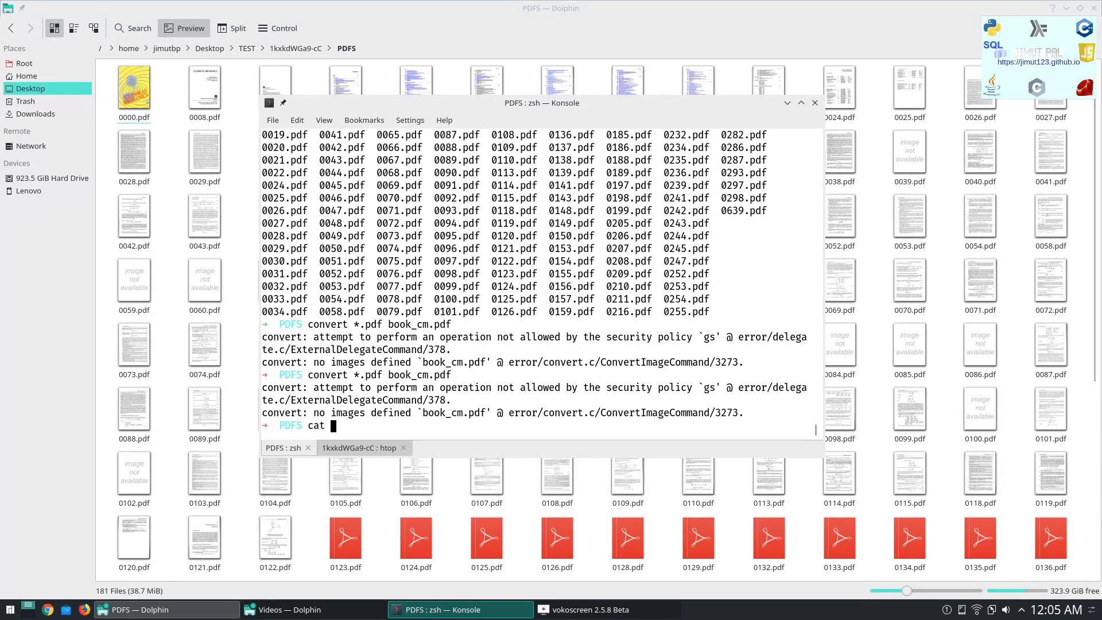
text(*.pdf)
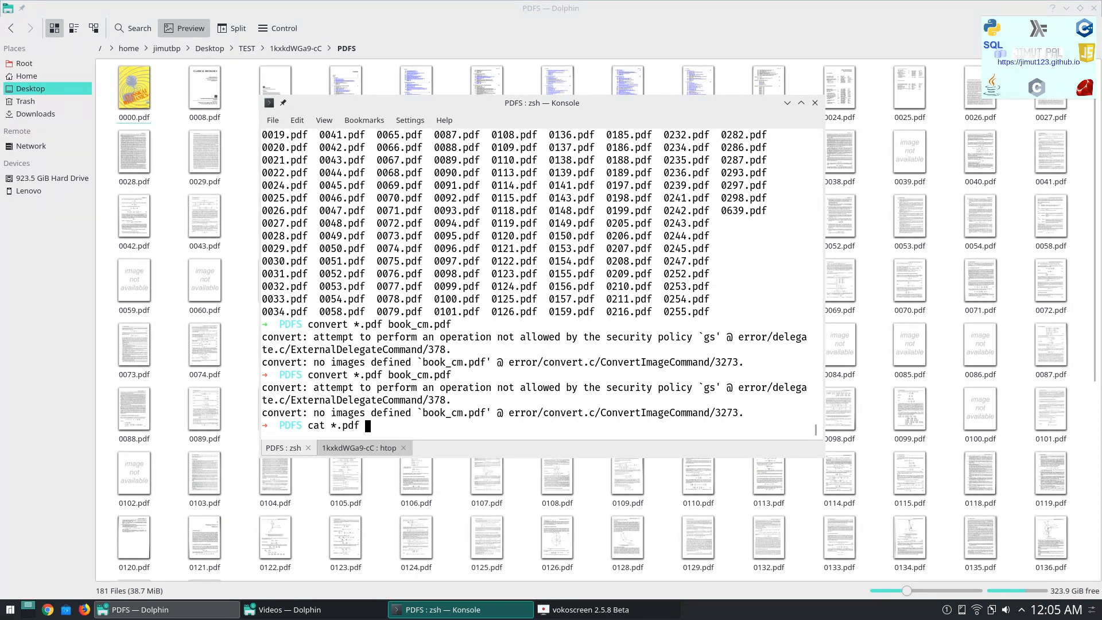
text(boo)
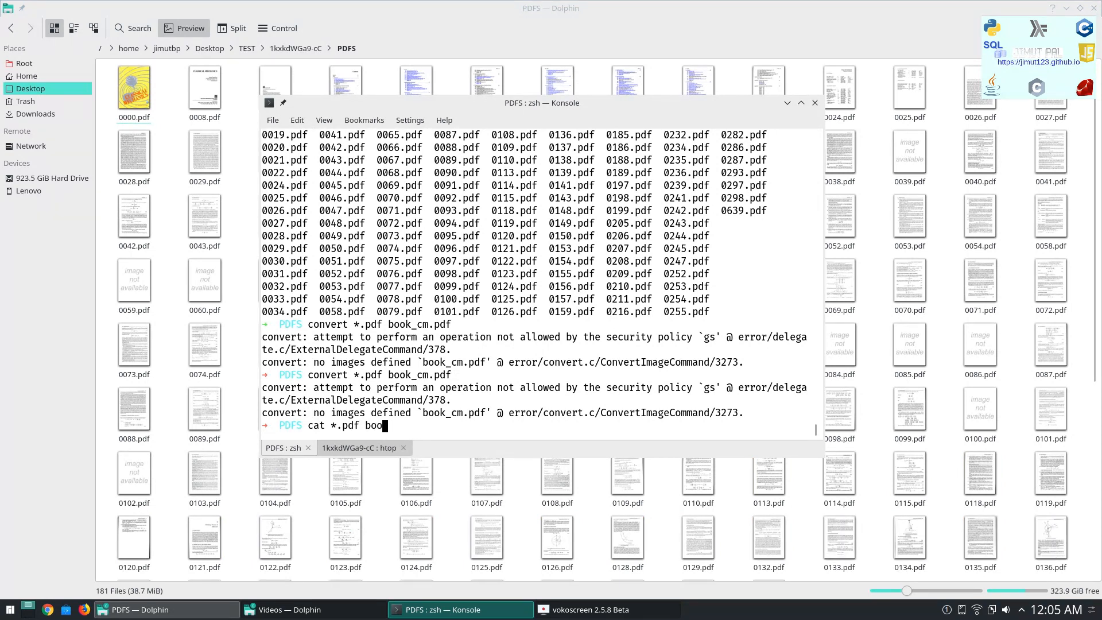
text(_)
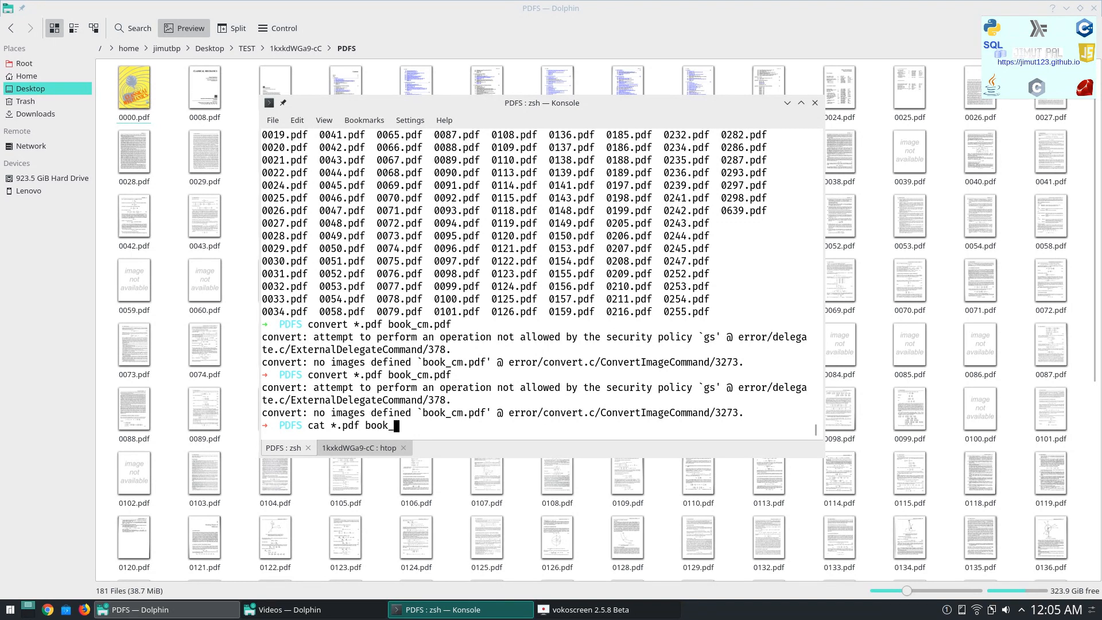
text(cm.pdf)
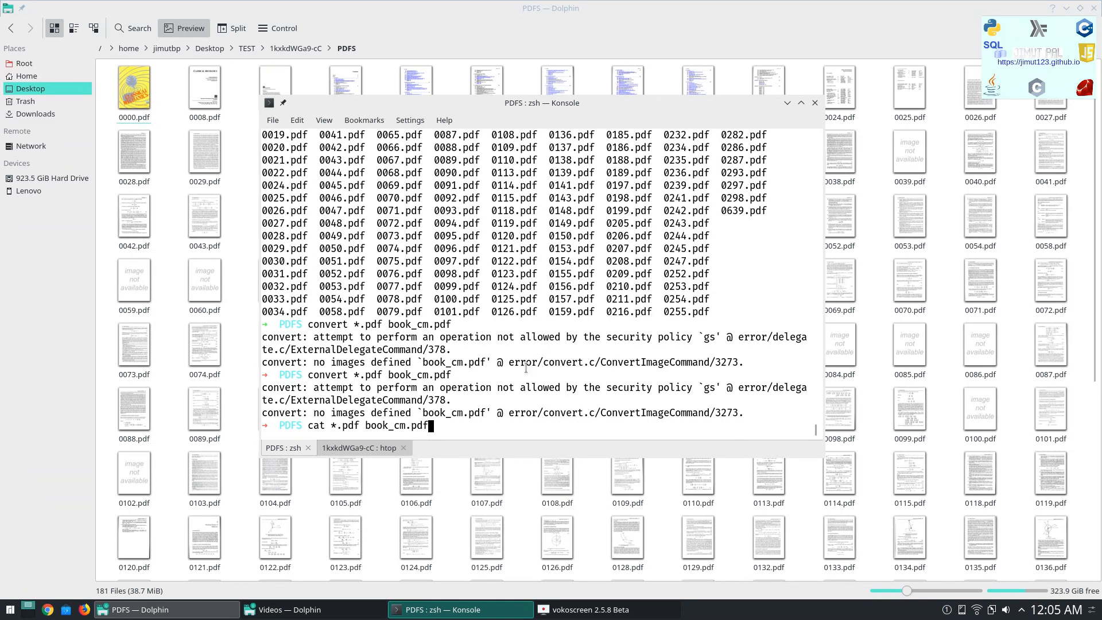
key(Return)
text(clear)
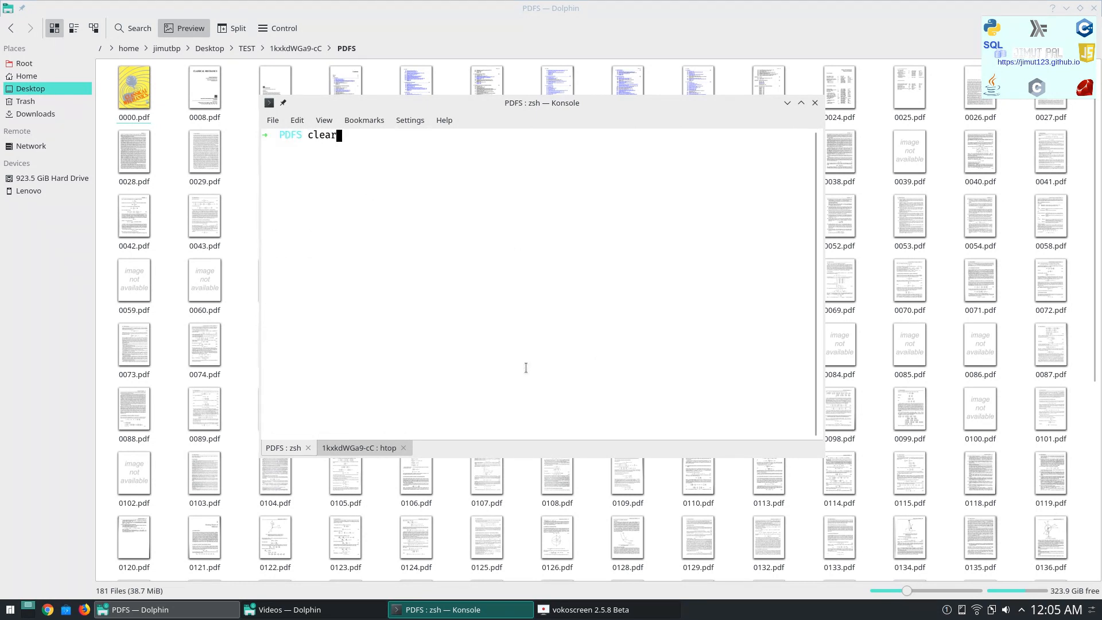
text(cat *.pdf book_cm.pdf)
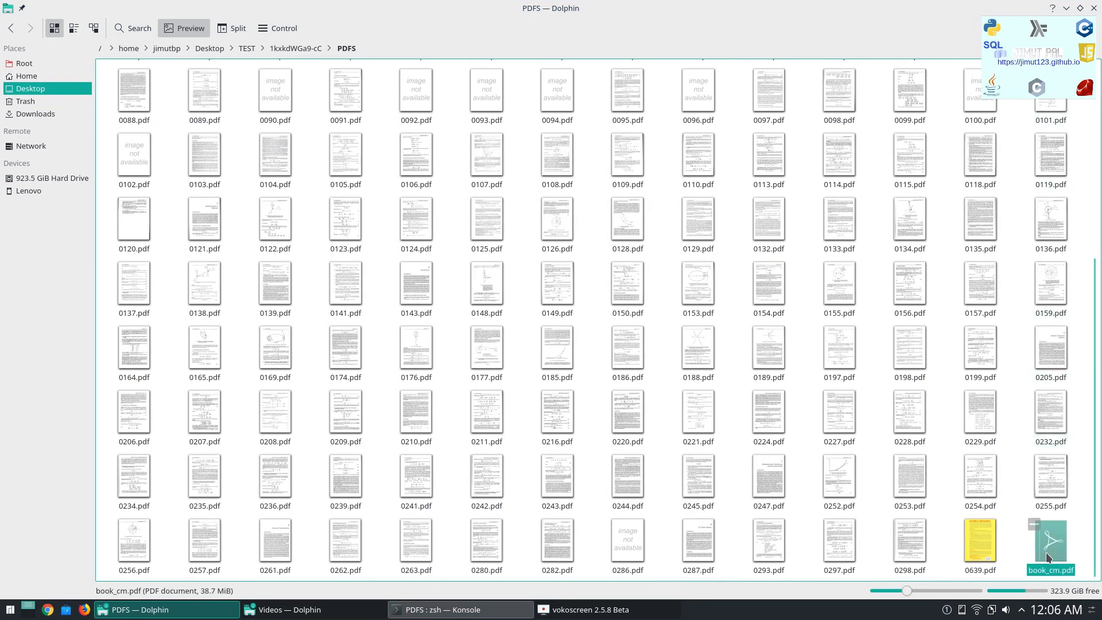
Step: Open book_cm.pdf in Okular, close the one-page document and return to Konsole
double_click(1049, 541)
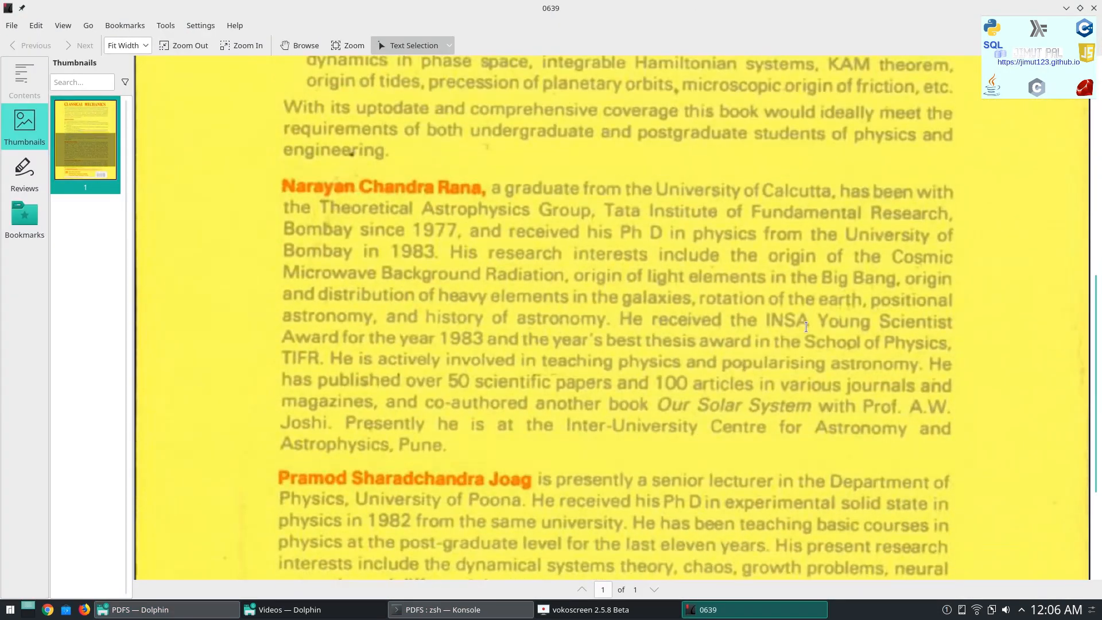
click(140, 609)
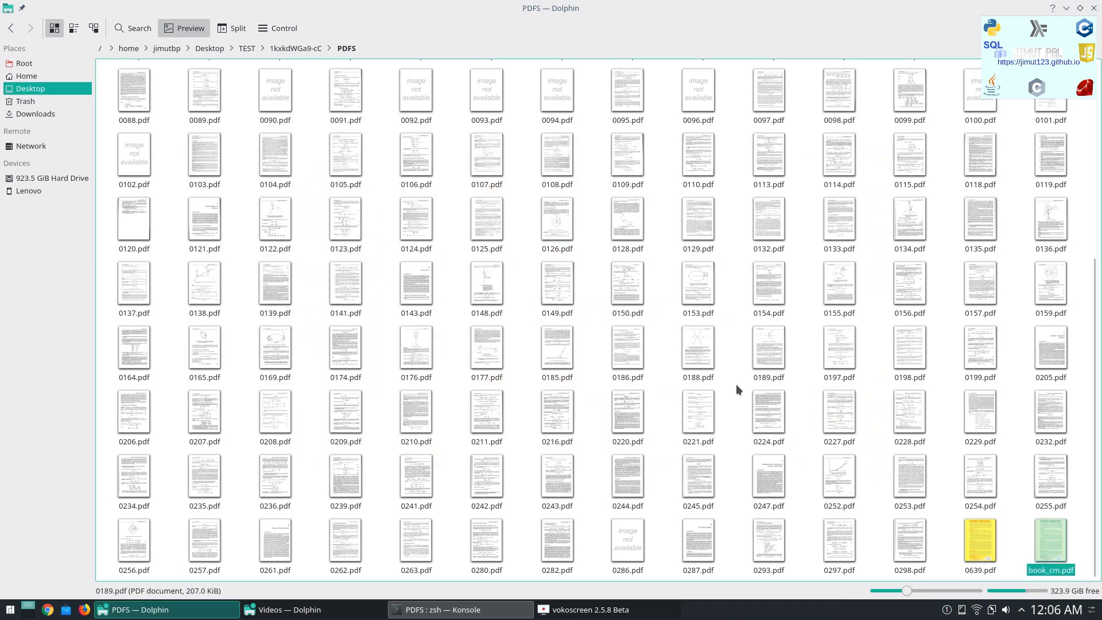
click(442, 609)
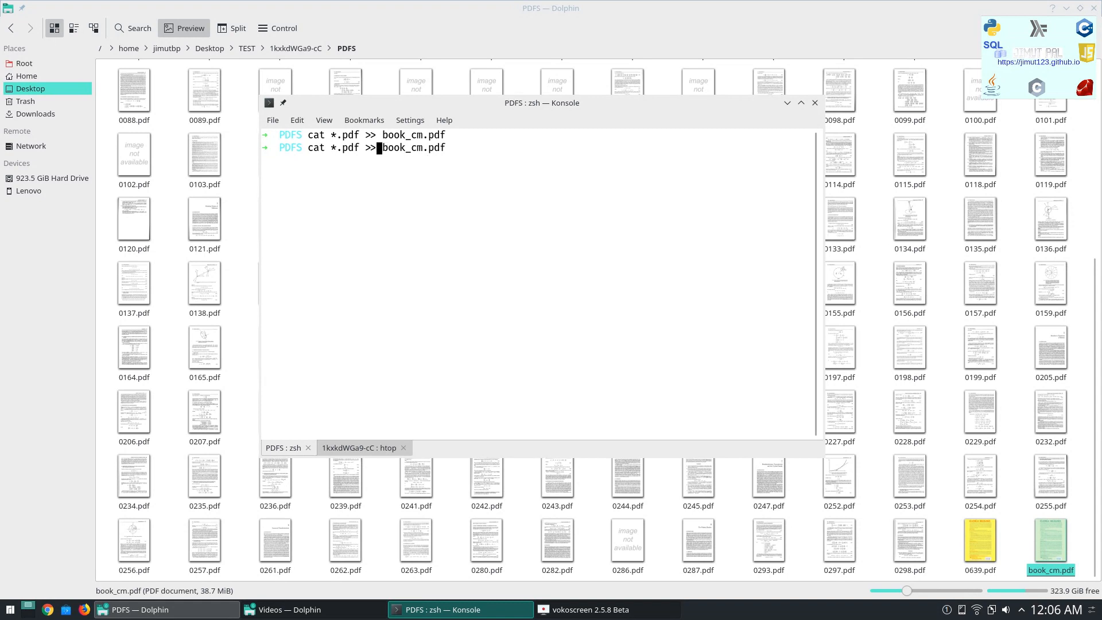
Step: Append the page PDFs to book_cm.pdf again and close the still single-page result
key(BackSpace)
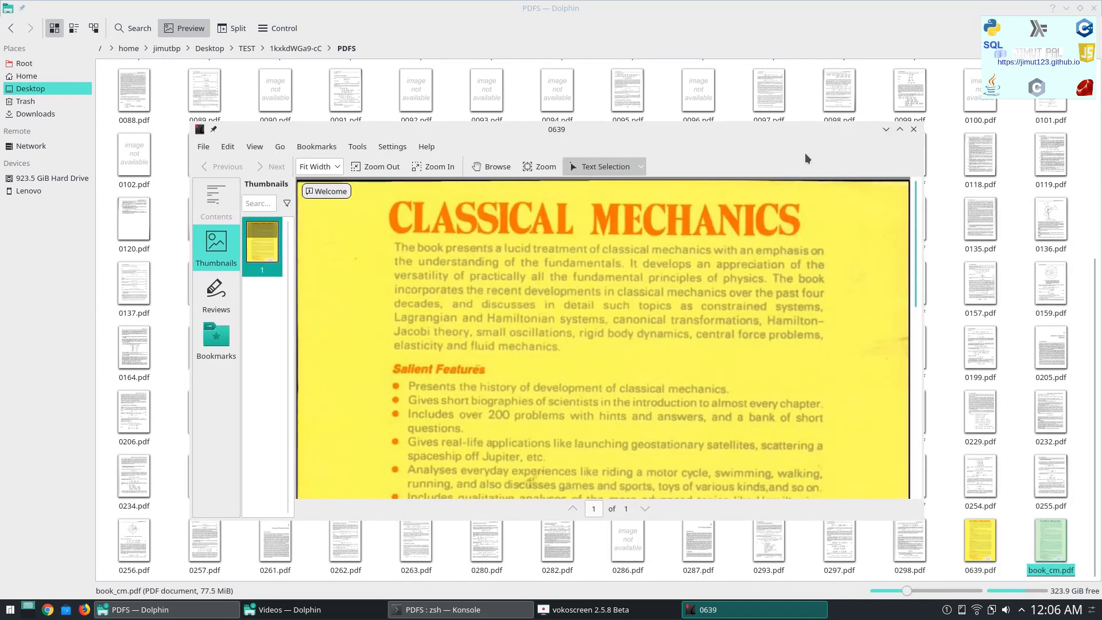
click(913, 129)
text(clear)
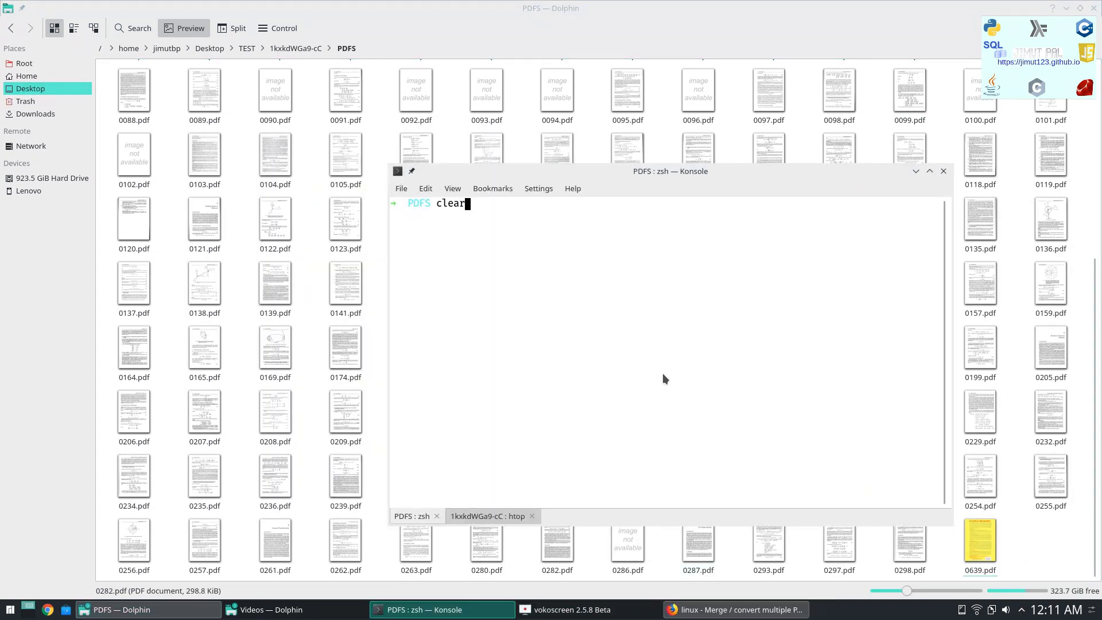
Step: Merge the pages with 'pdfunite *.pdf cm.pdf' and view the cover page in Okular
text(pdfunite *.pdf cm.pdf)
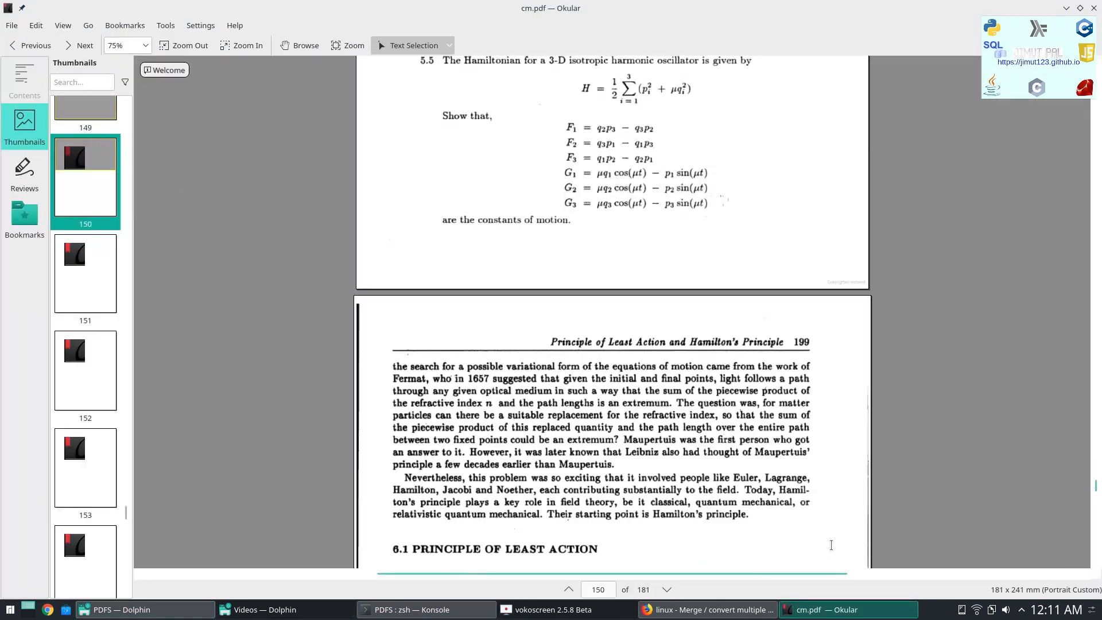
click(84, 141)
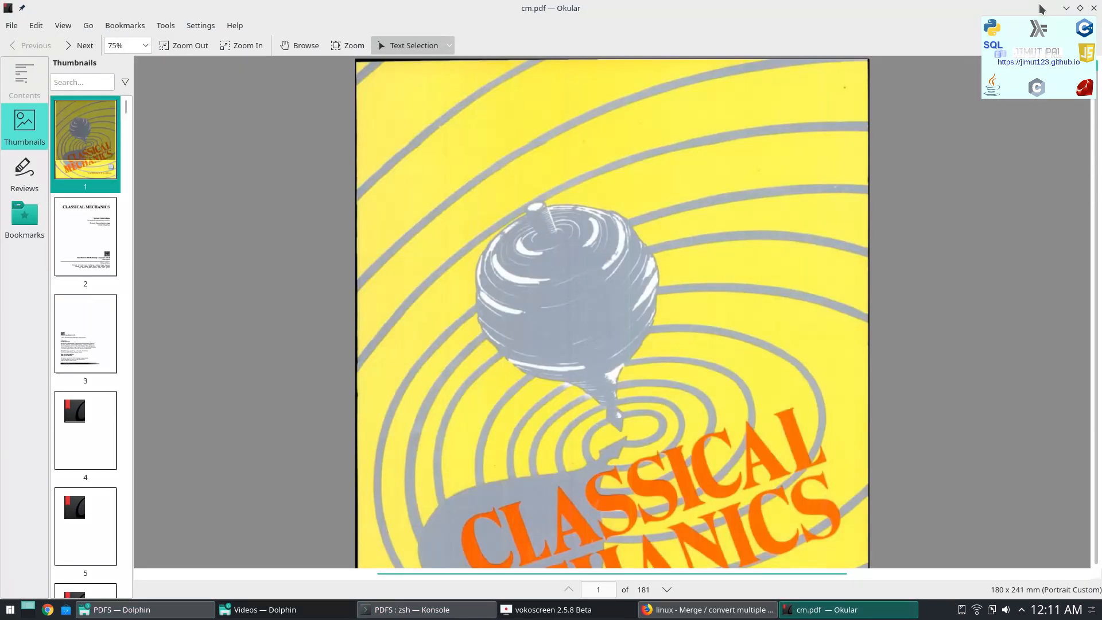